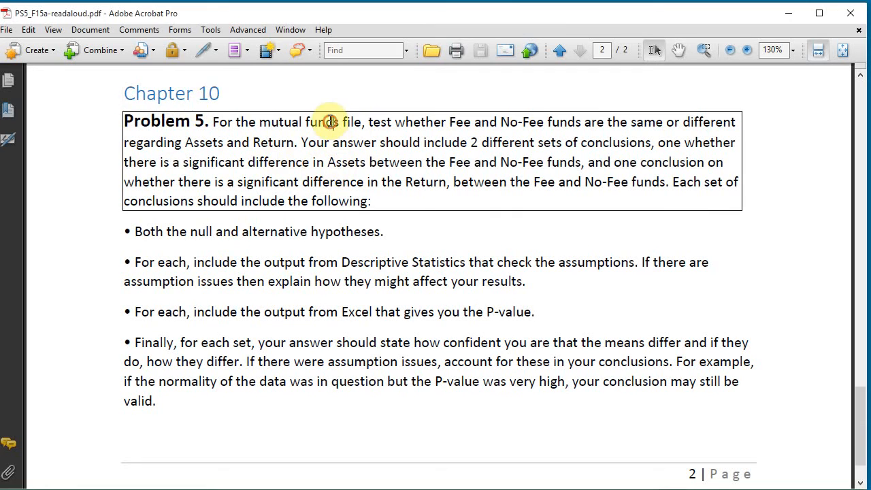
{"action": "mouse_move", "coordinate": [485, 291]}
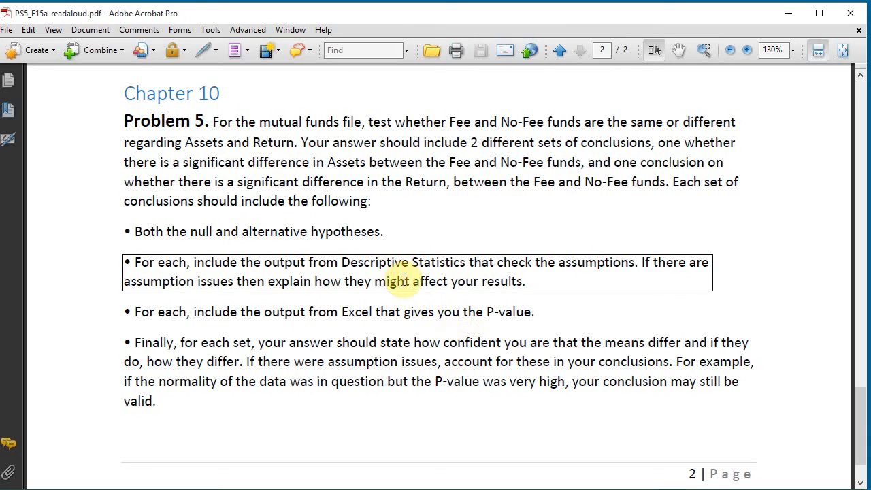
{"action": "mouse_move", "coordinate": [477, 352]}
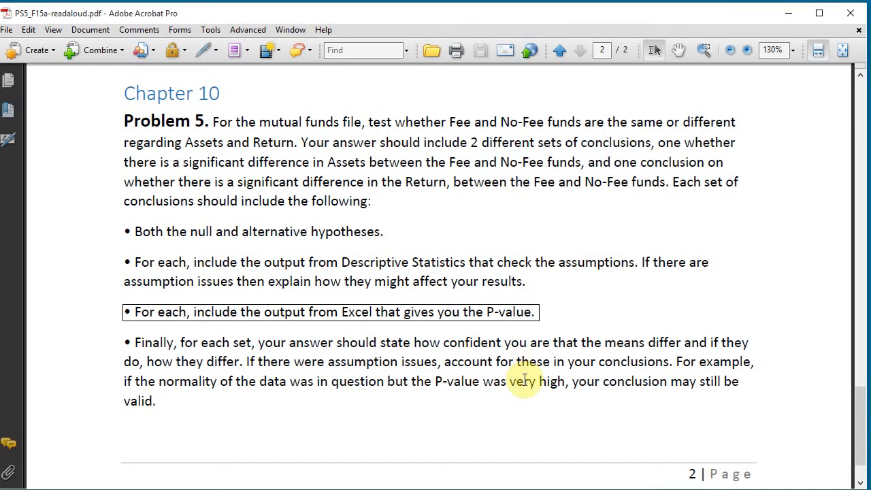
{"action": "mouse_move", "coordinate": [505, 397]}
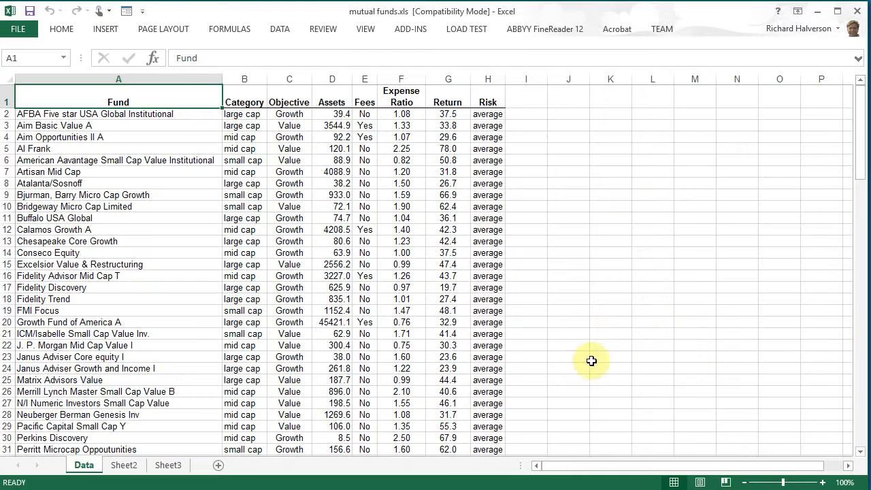
{"action": "mouse_move", "coordinate": [648, 342]}
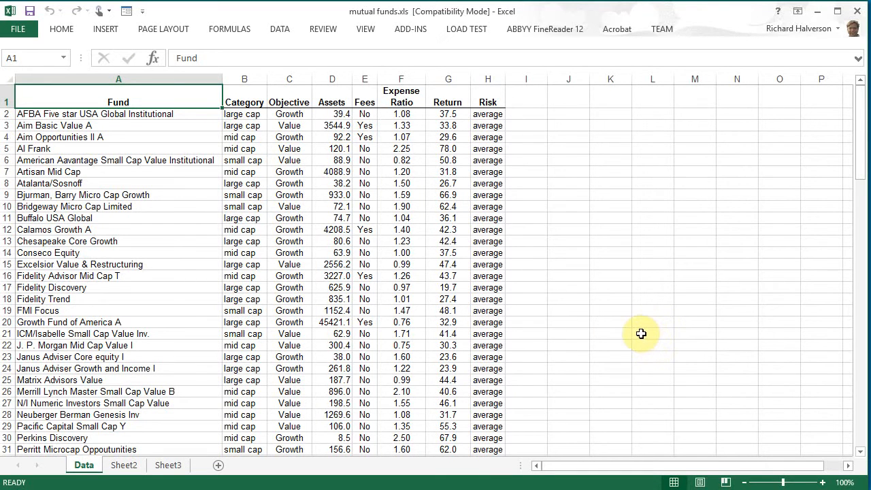
{"action": "mouse_move", "coordinate": [588, 163]}
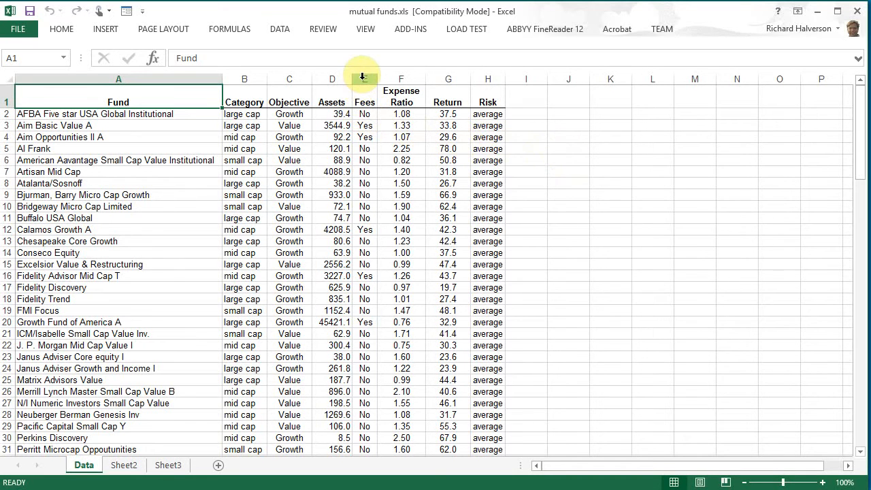
- Unstack the Assets values (D1:D122) by Fees (E1:E122) into a new Unstacked sheet
{"action": "left_click", "coordinate": [364, 79]}
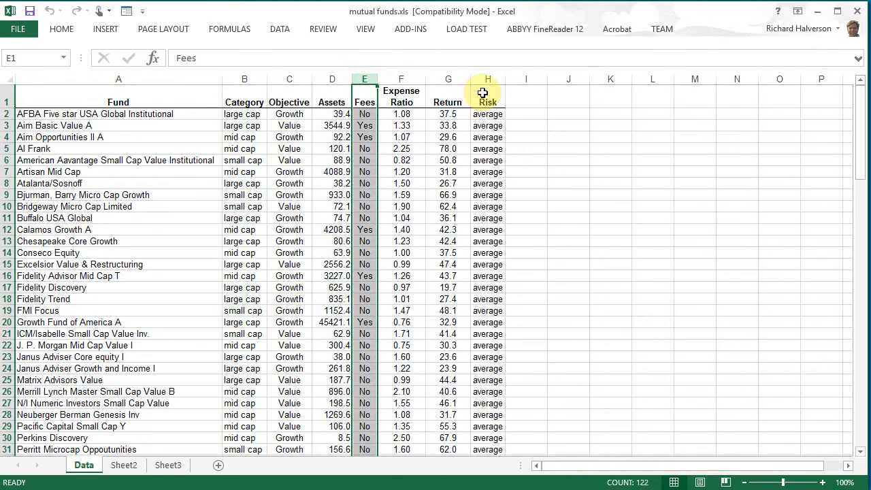
{"action": "mouse_move", "coordinate": [118, 208]}
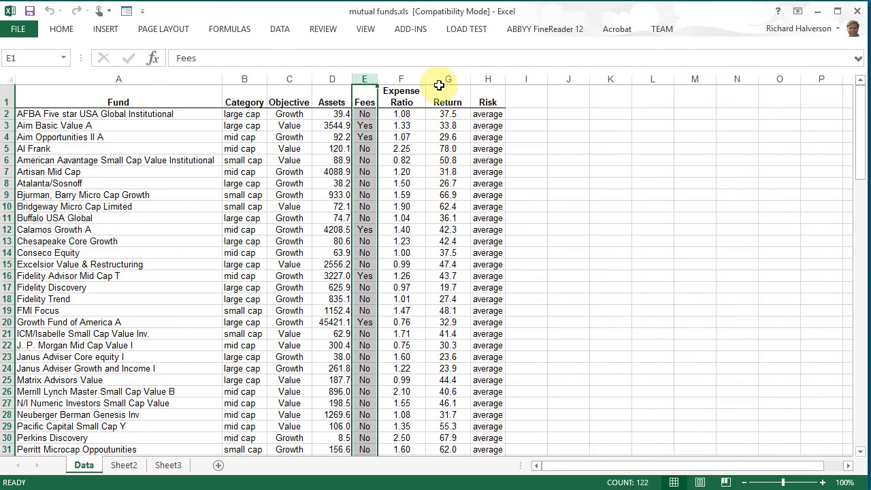
{"action": "left_click", "coordinate": [447, 78]}
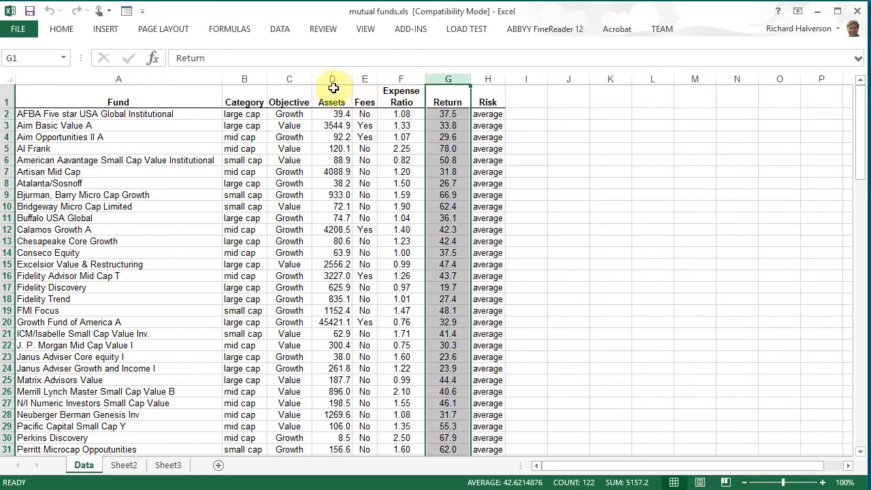
{"action": "left_click", "coordinate": [332, 87]}
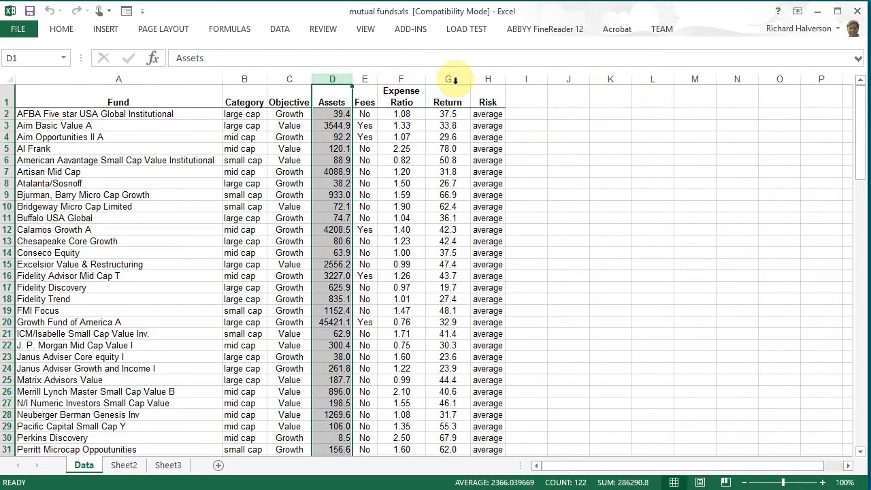
{"action": "left_click", "coordinate": [448, 79]}
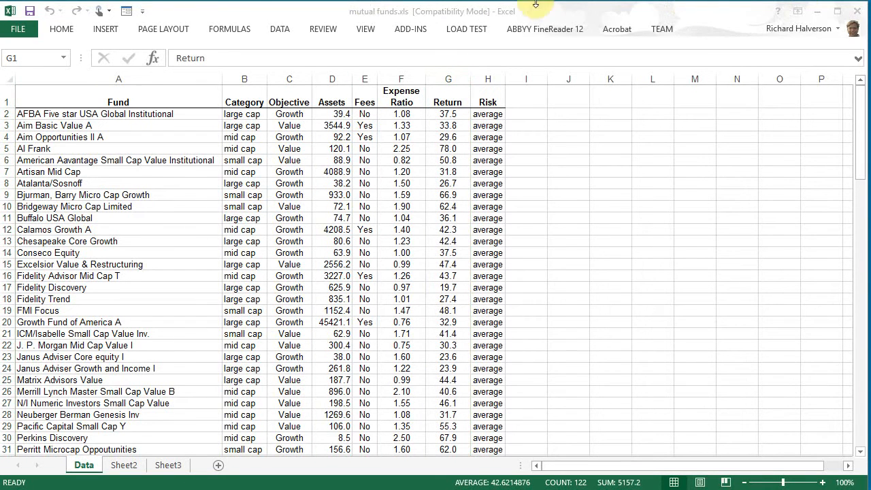
{"action": "mouse_move", "coordinate": [381, 66]}
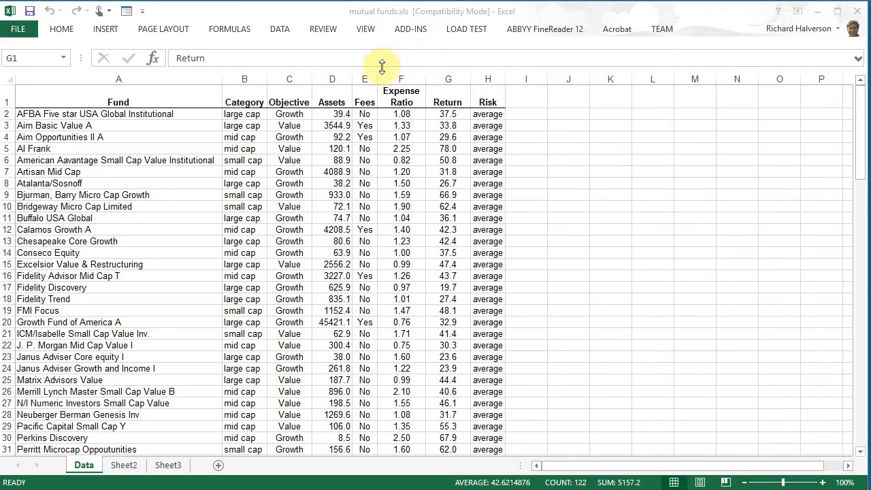
{"action": "left_click", "coordinate": [447, 79]}
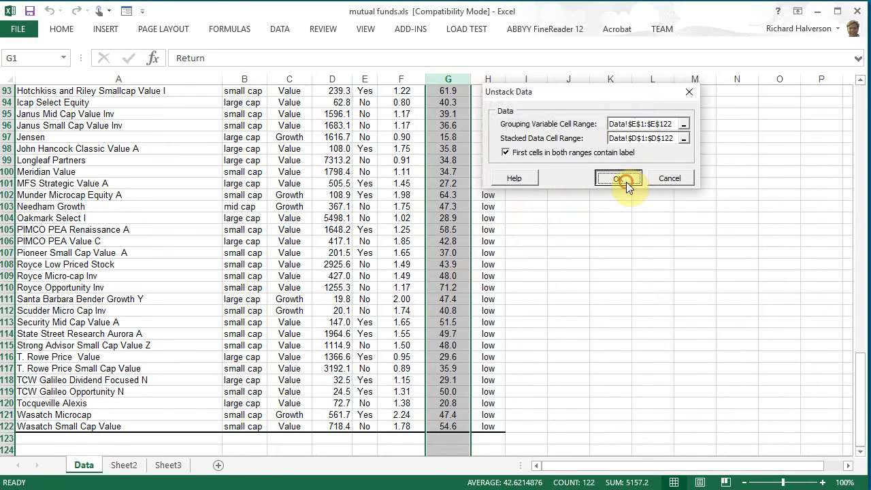
{"action": "left_click", "coordinate": [618, 177]}
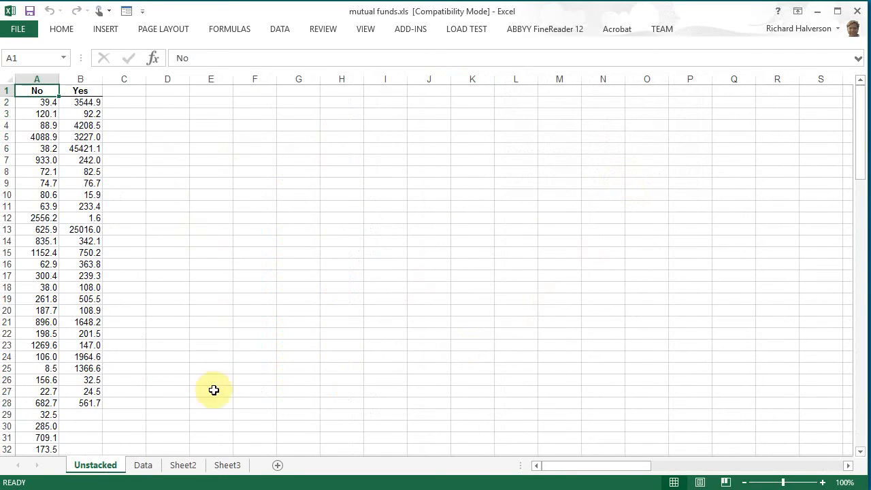
- Rename the sheet Assets-Unstacked and enter H0 in D5: no difference in assets between fee and no-fee funds
{"action": "double_click", "coordinate": [94, 465]}
{"action": "type", "text": "Assets-"}
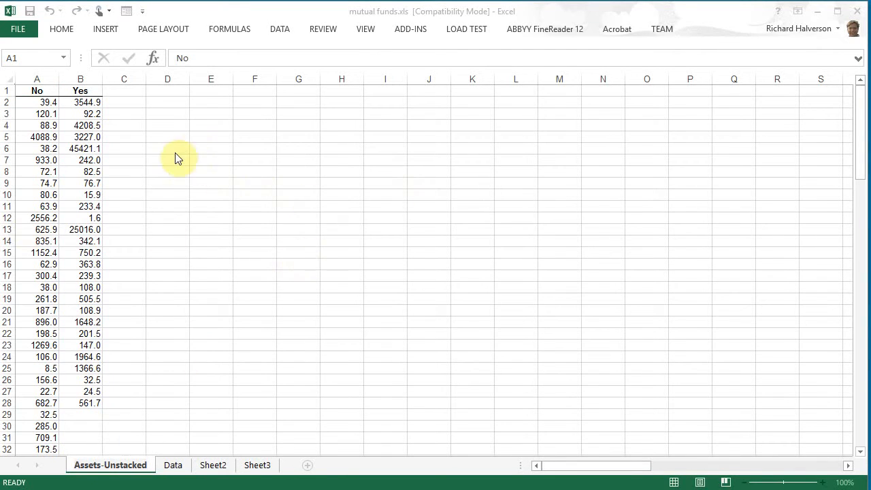
{"action": "left_click", "coordinate": [167, 137]}
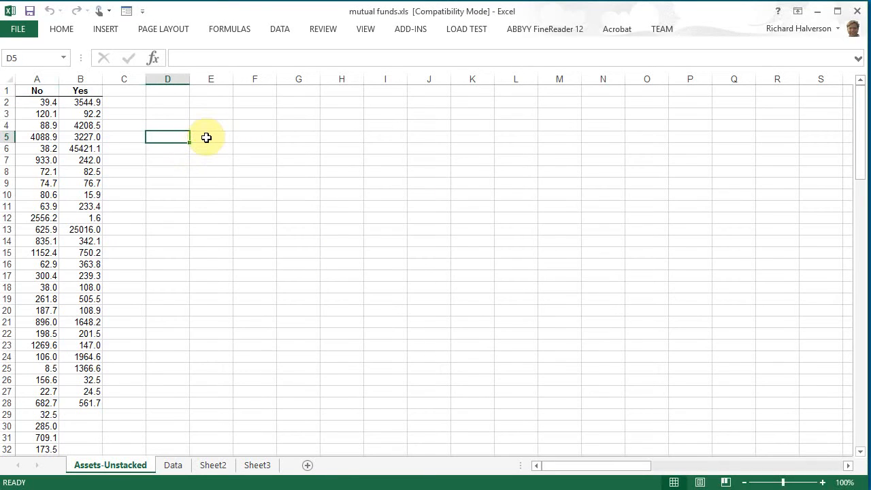
{"action": "type", "text": "H"}
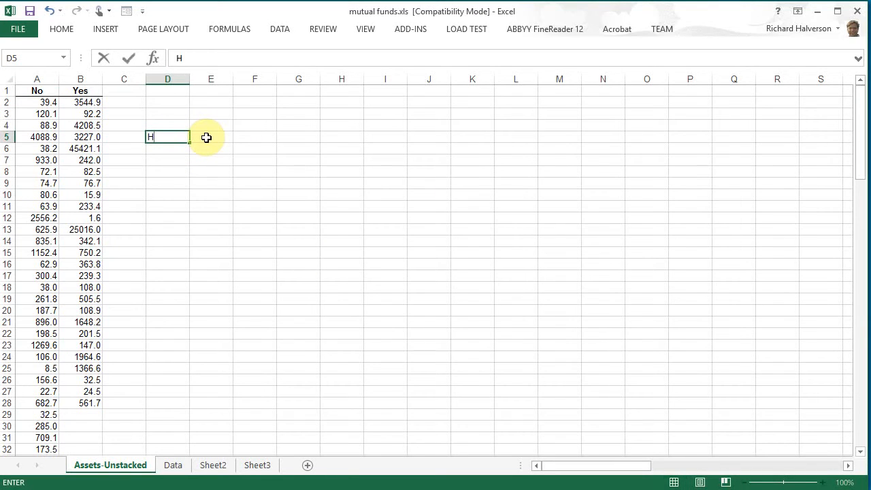
{"action": "type", "text": "0:"}
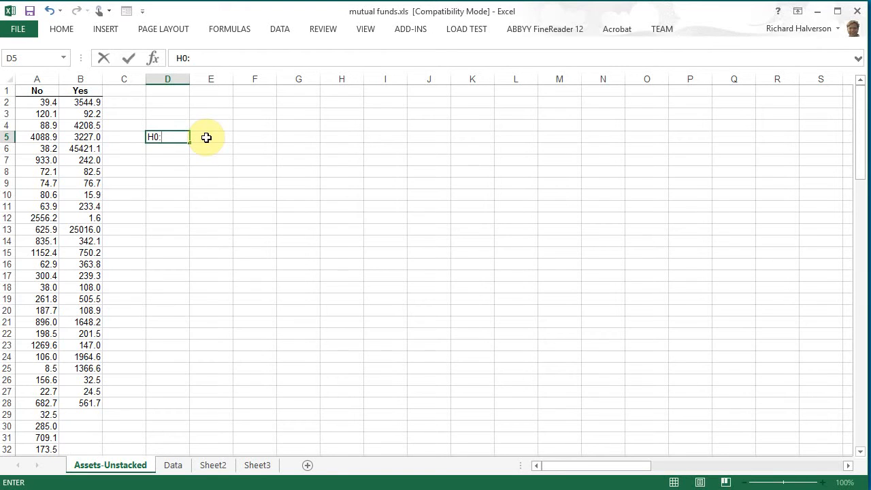
{"action": "type", "text": "There"}
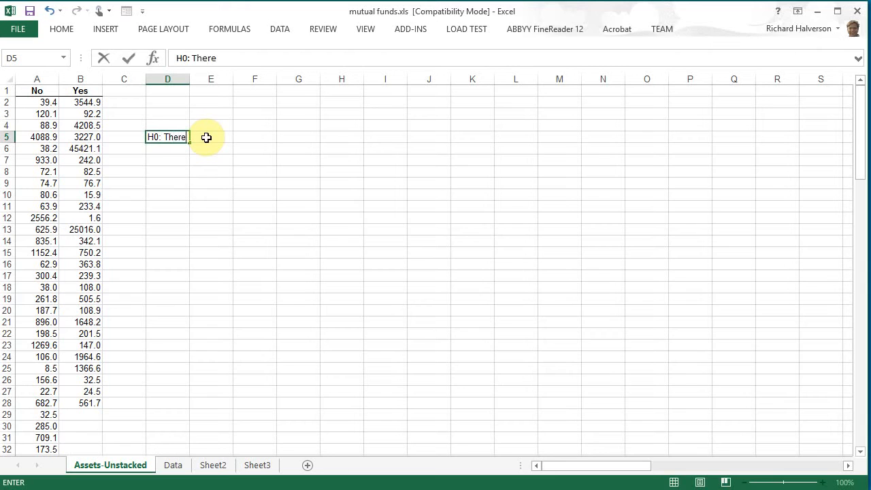
{"action": "type", "text": "is no differ"}
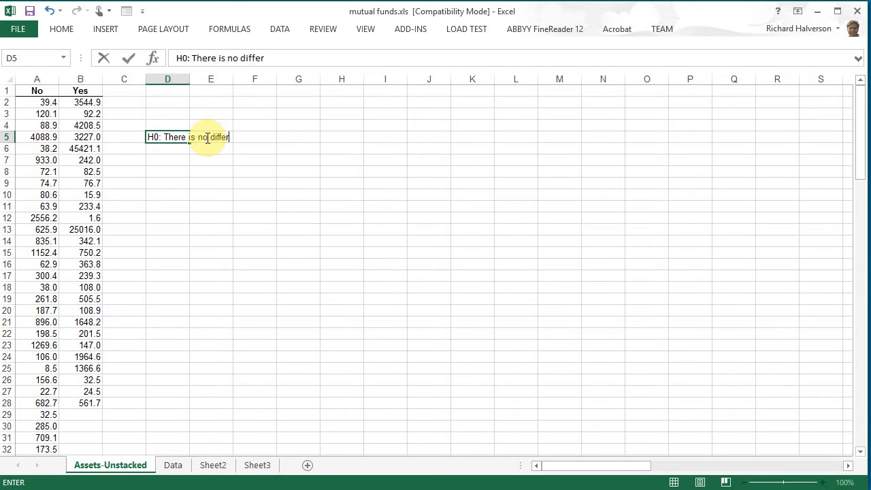
{"action": "type", "text": "ence bet"}
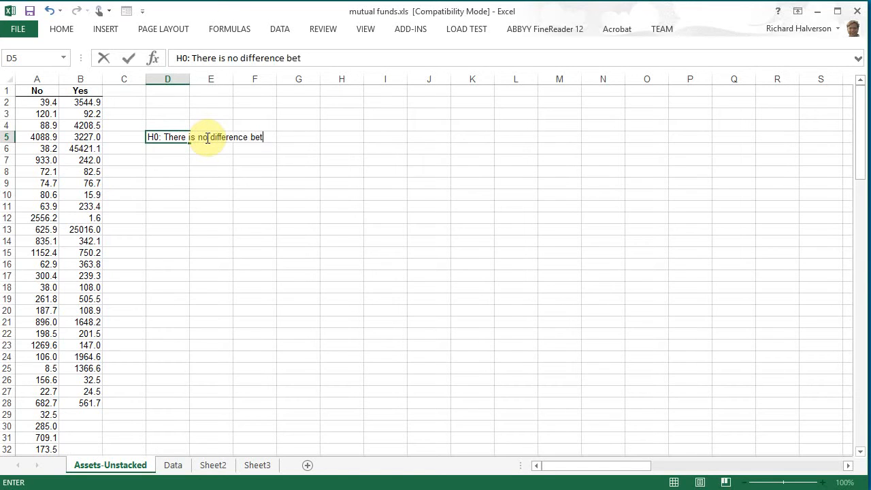
{"action": "type", "text": "wee"}
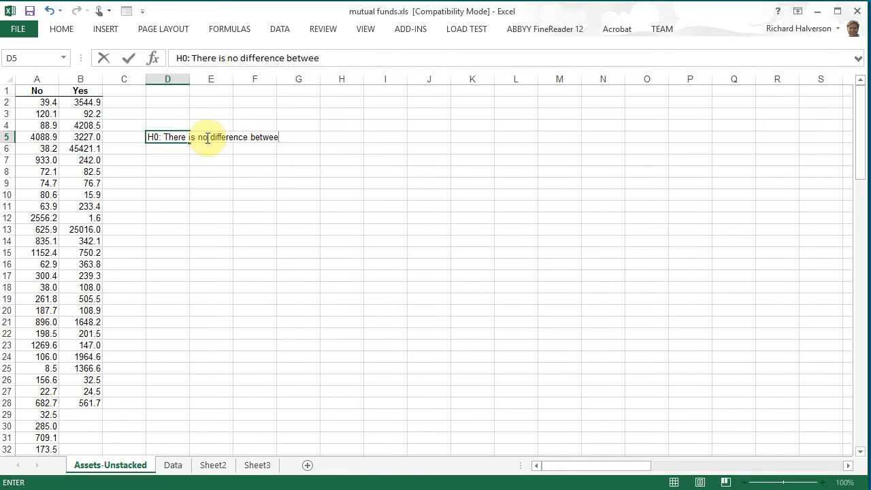
{"action": "type", "text": "n"}
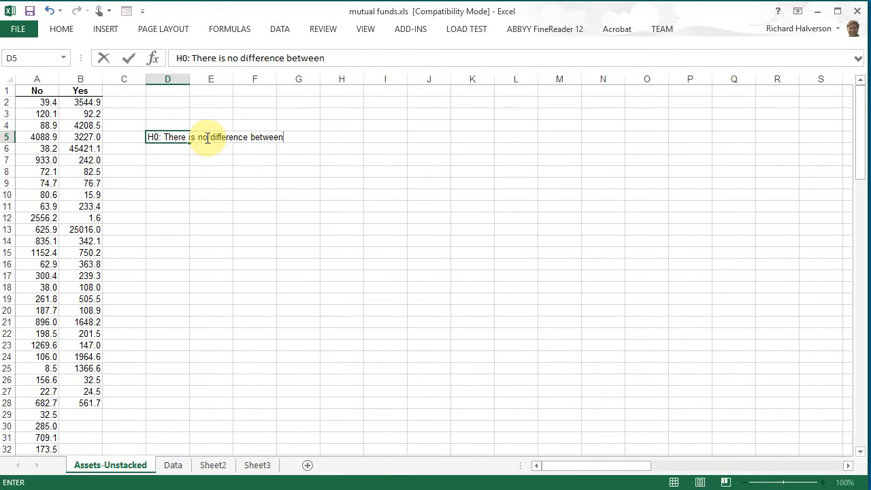
{"action": "type", "text": "in"}
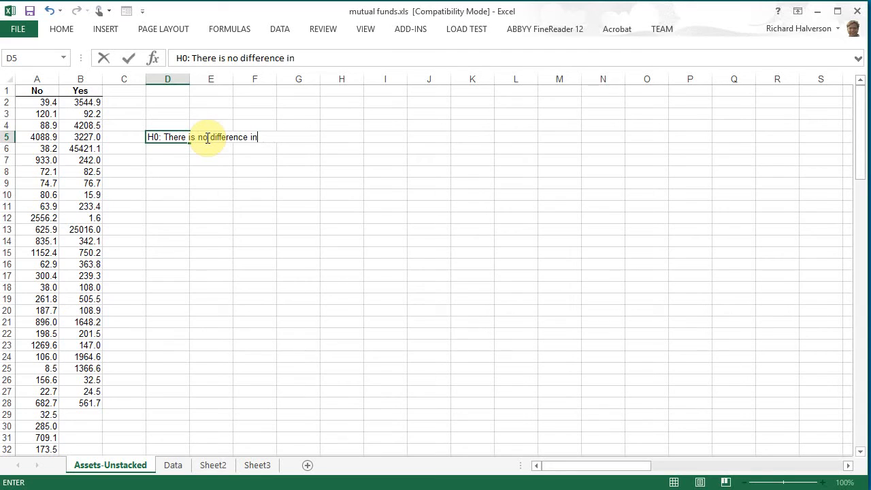
{"action": "type", "text": "assets between the fee and"}
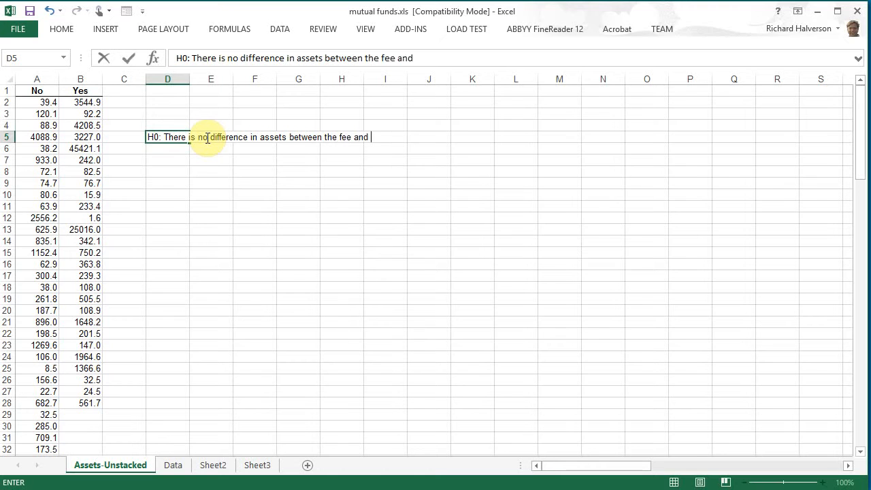
{"action": "type", "text": "no-fee funds"}
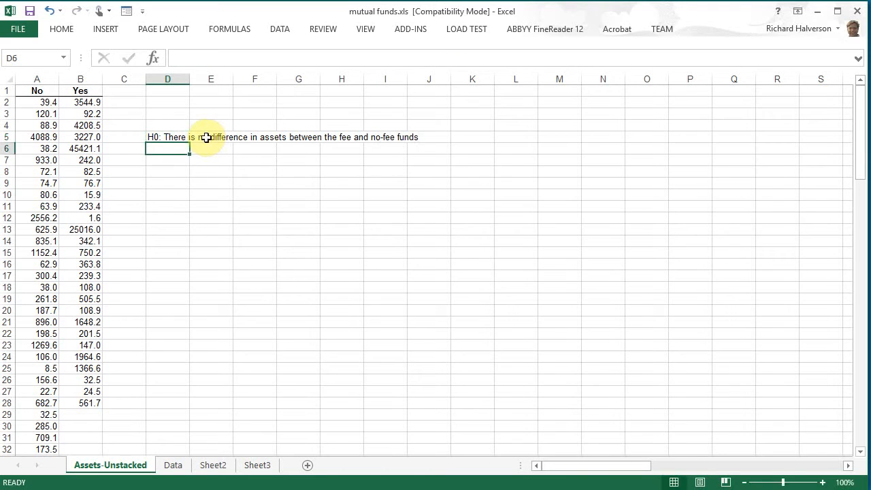
- Enter H1 in D6: 'There is a difference.'
{"action": "type", "text": "H1:"}
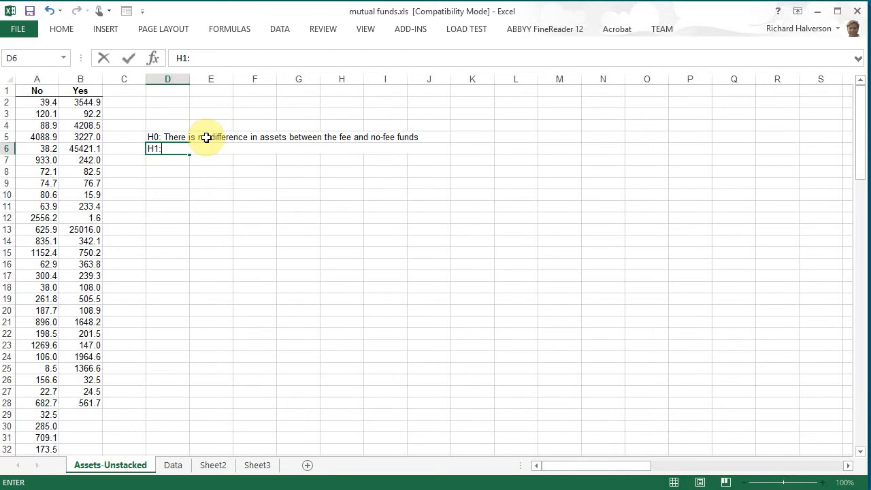
{"action": "type", "text": "There is a"}
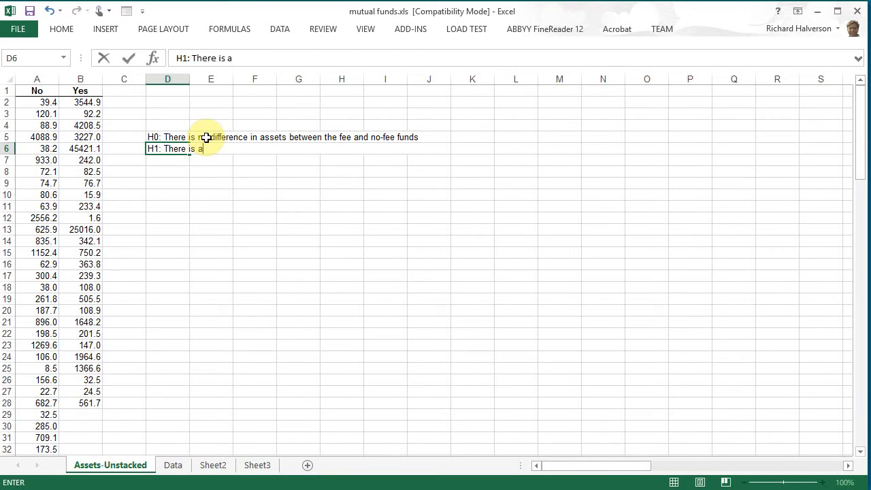
{"action": "type", "text": "difference."}
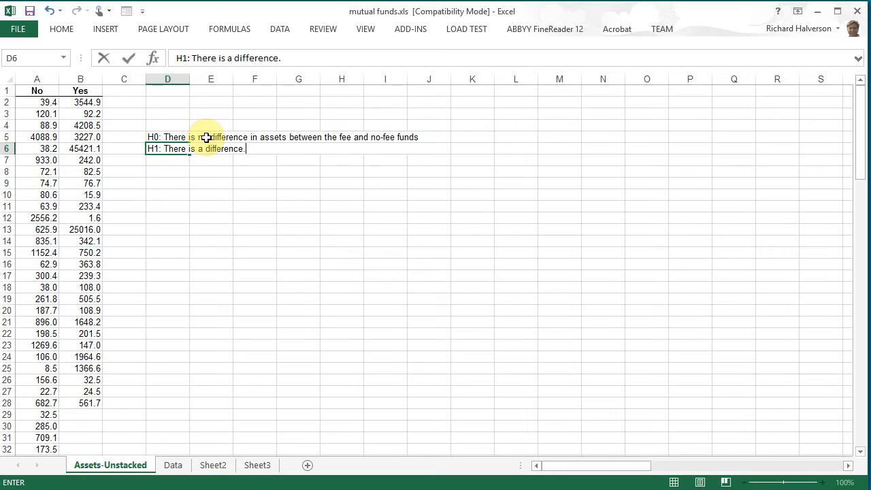
{"action": "mouse_move", "coordinate": [154, 371]}
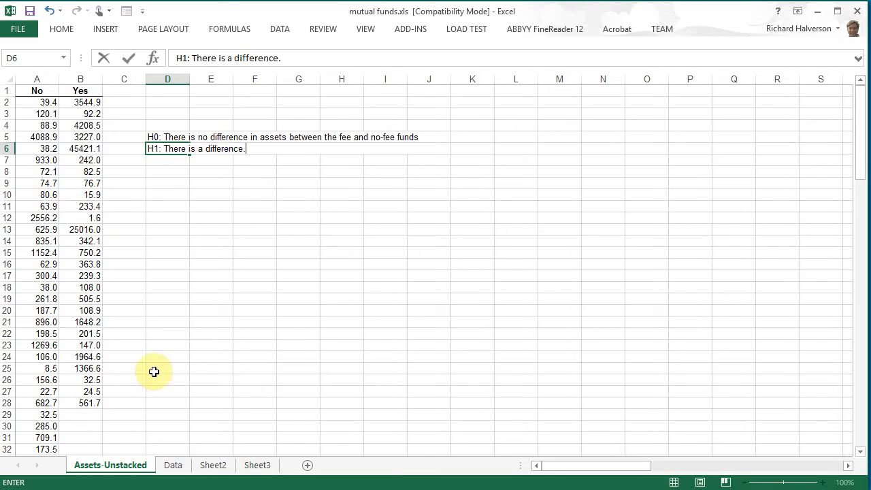
{"action": "key", "text": "enter"}
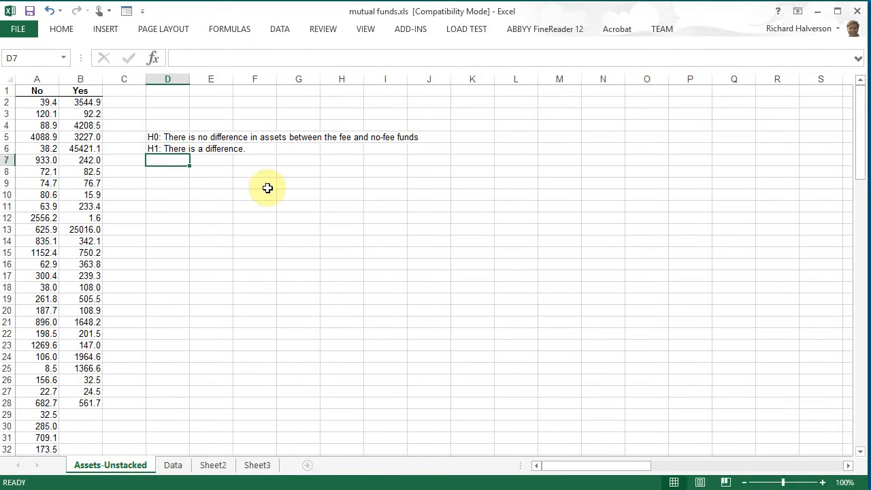
{"action": "mouse_move", "coordinate": [428, 46]}
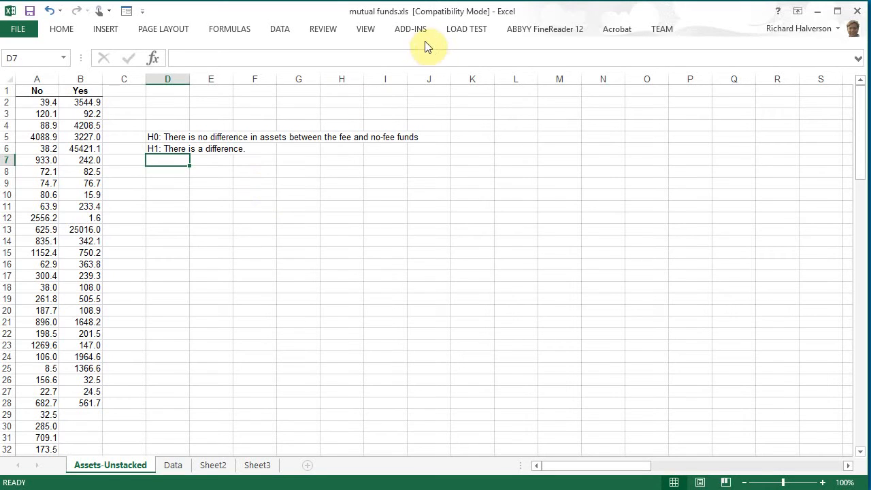
- Run PHStat One-Way ANOVA on the No/Yes assets without Tukey-Kramer, yielding p-value 0.3817
{"action": "left_click", "coordinate": [34, 47]}
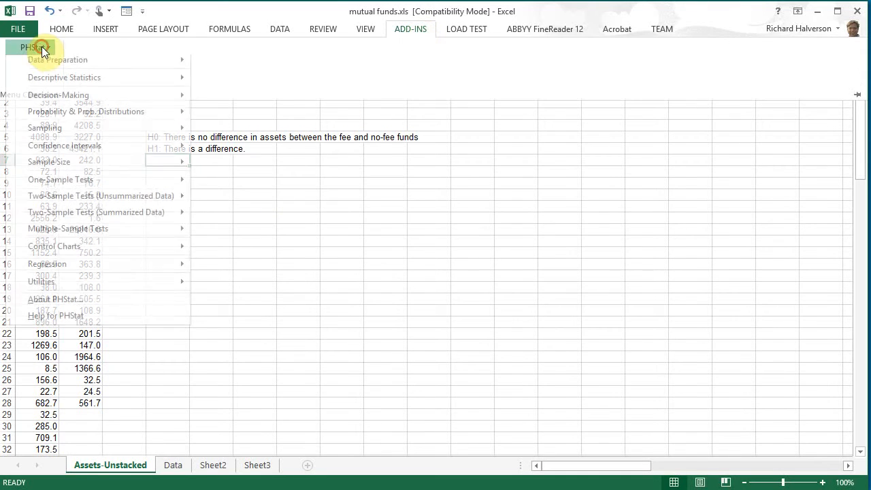
{"action": "mouse_move", "coordinate": [68, 233]}
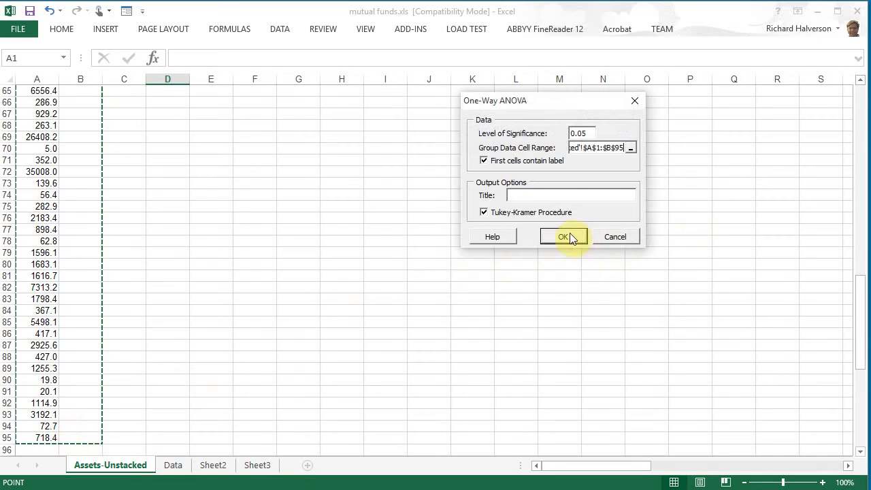
{"action": "left_click", "coordinate": [484, 212]}
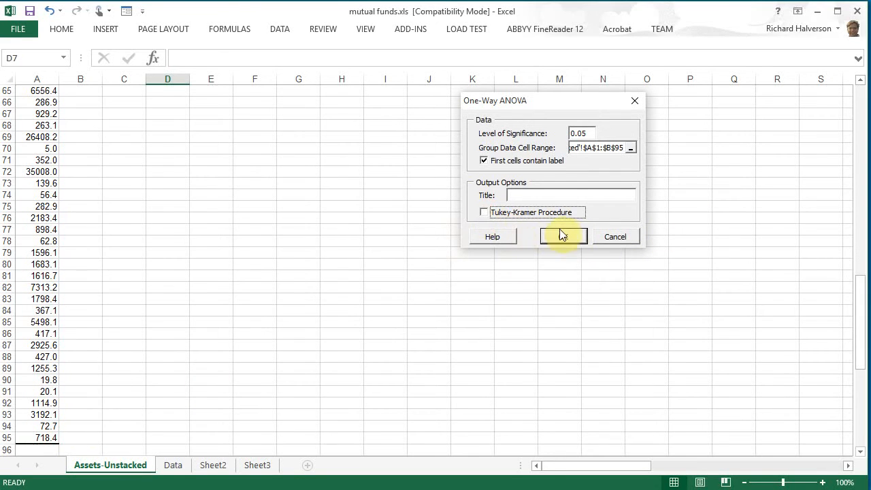
{"action": "left_click", "coordinate": [563, 236]}
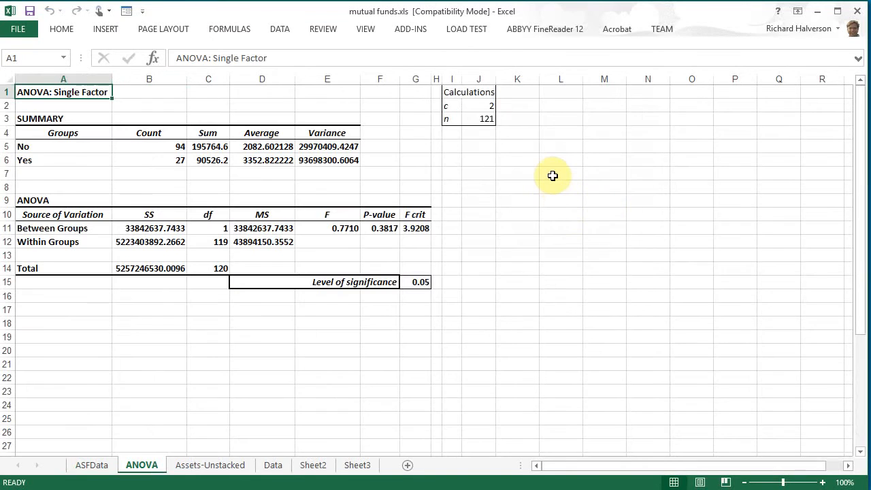
{"action": "mouse_move", "coordinate": [518, 196]}
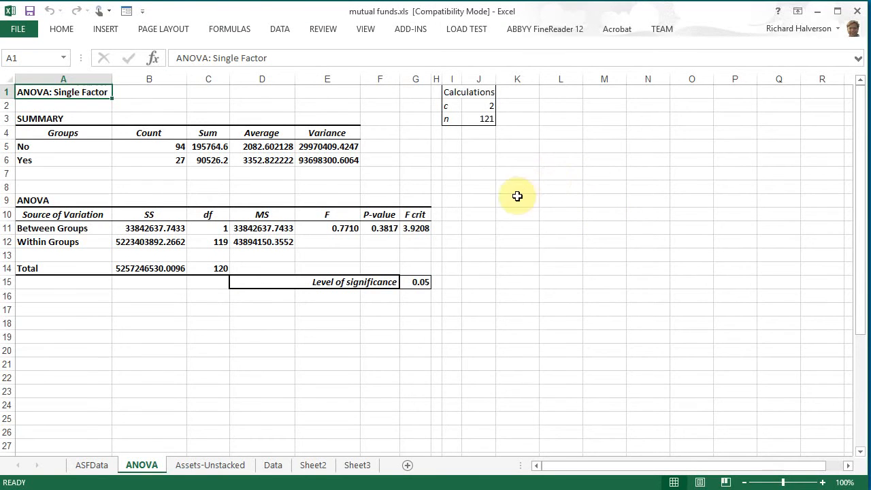
{"action": "mouse_move", "coordinate": [368, 184]}
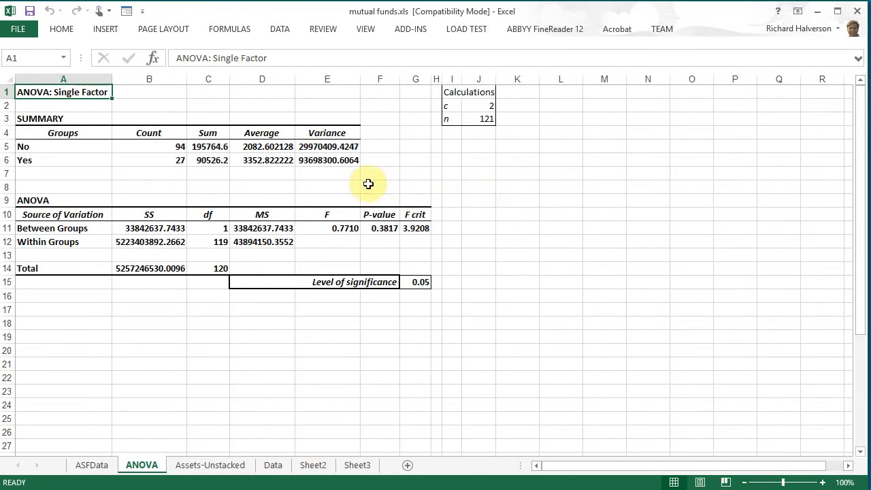
{"action": "mouse_move", "coordinate": [229, 252]}
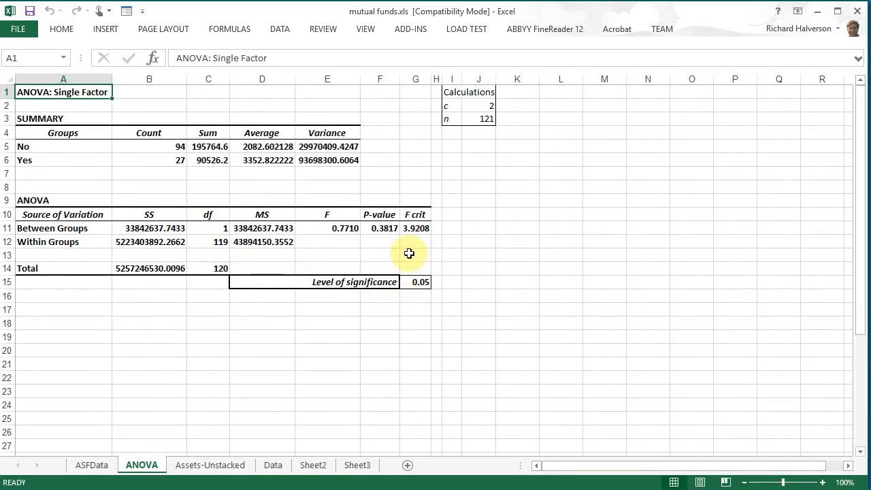
- Inspect the F statistic, F critical and significance level formulas on the ANOVA sheet
{"action": "left_click", "coordinate": [380, 228]}
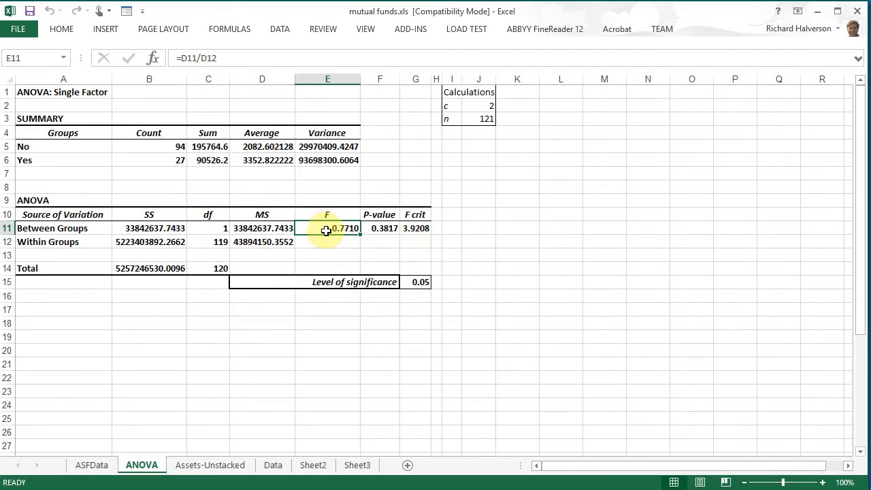
{"action": "left_click", "coordinate": [416, 228]}
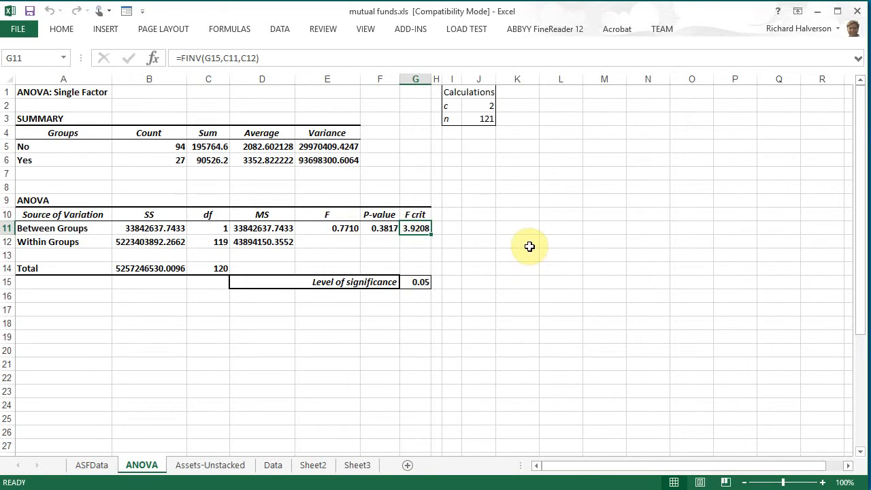
{"action": "mouse_move", "coordinate": [409, 390]}
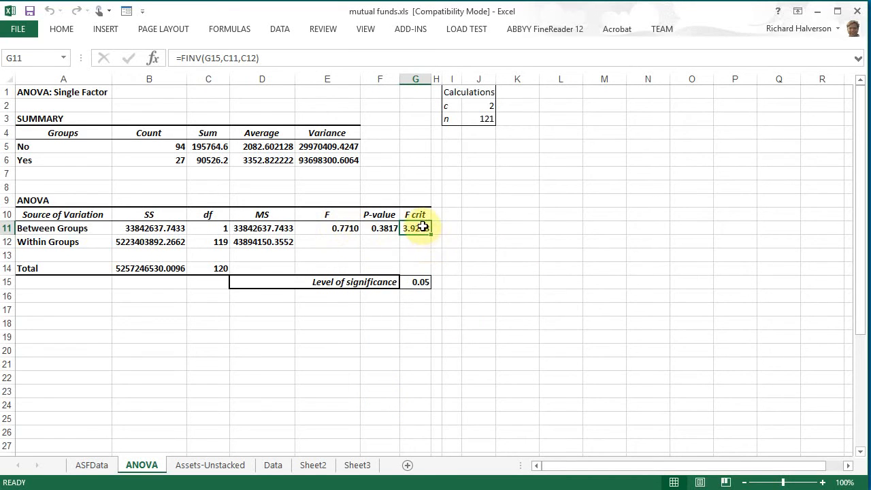
{"action": "mouse_move", "coordinate": [517, 240]}
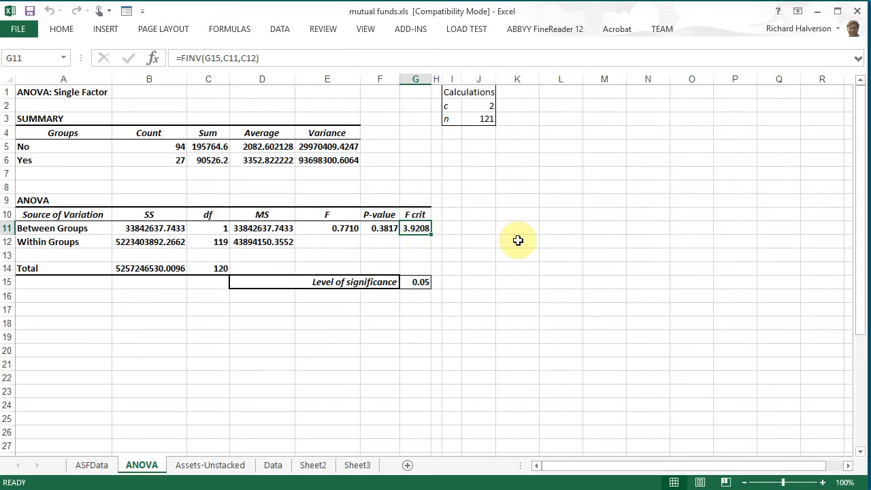
{"action": "left_click", "coordinate": [379, 228]}
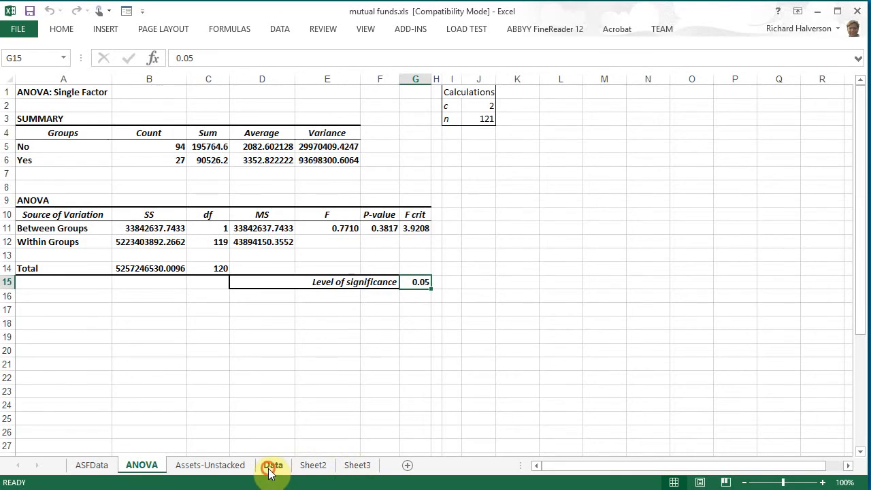
- Review the assets hypotheses on Assets-Unstacked, then bring the Data sheet into view
{"action": "left_click", "coordinate": [209, 465]}
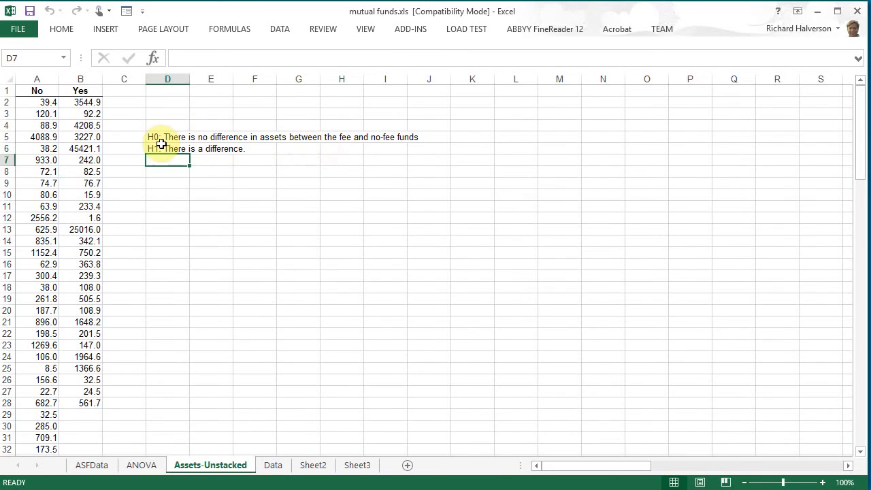
{"action": "left_click", "coordinate": [168, 136]}
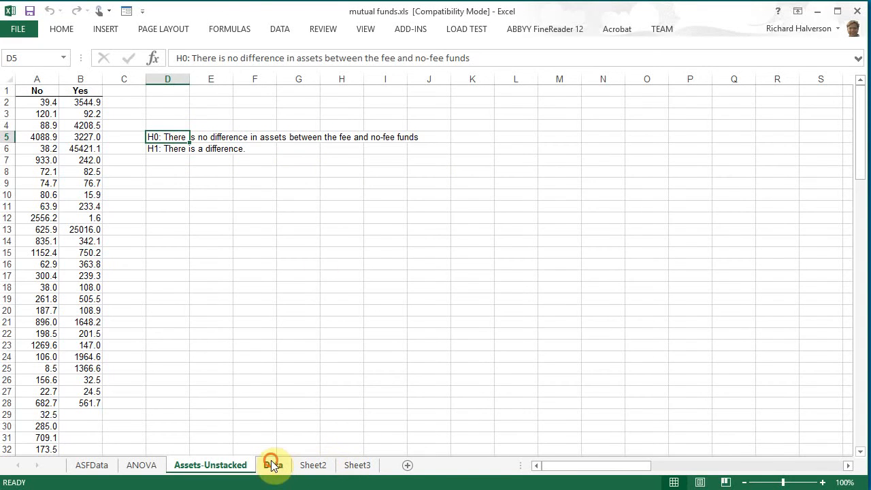
{"action": "left_click", "coordinate": [272, 465]}
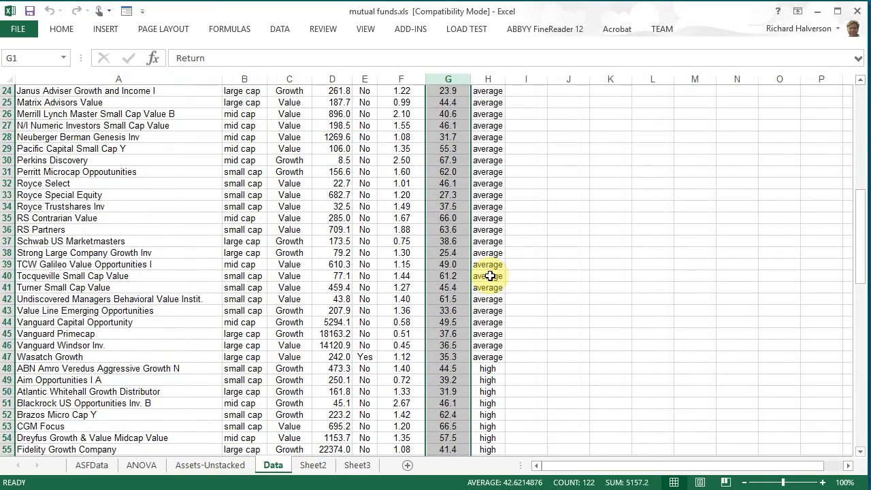
{"action": "scroll", "scroll_direction": "up", "scroll_amount": 3}
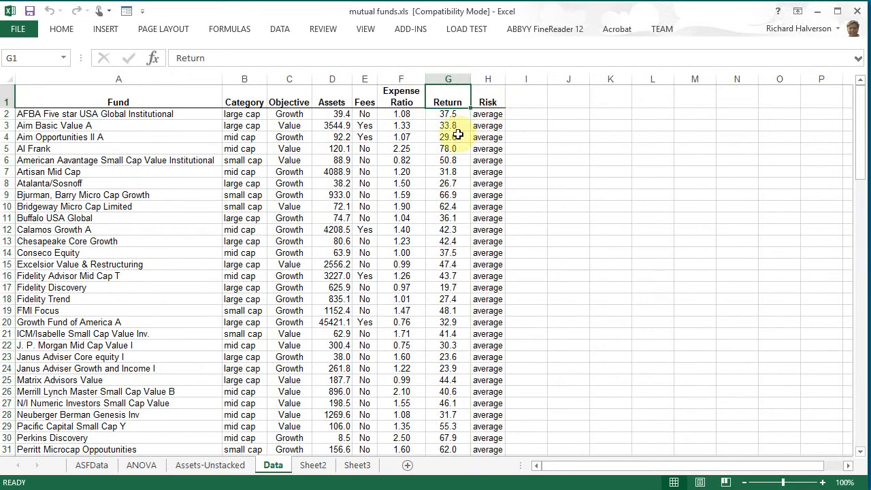
- Unstack Return (G1:G122) by Fees (E1:E122) with PHStat Data Preparation into a new sheet
{"action": "left_click", "coordinate": [409, 29]}
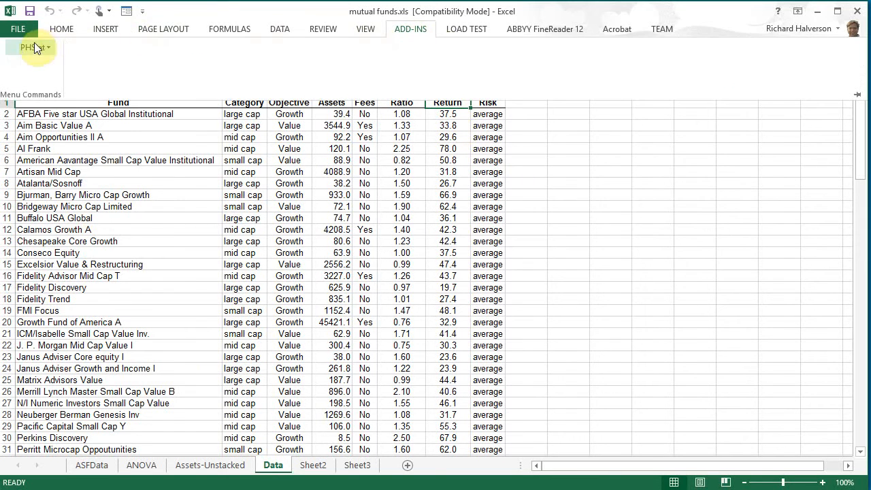
{"action": "left_click", "coordinate": [32, 47]}
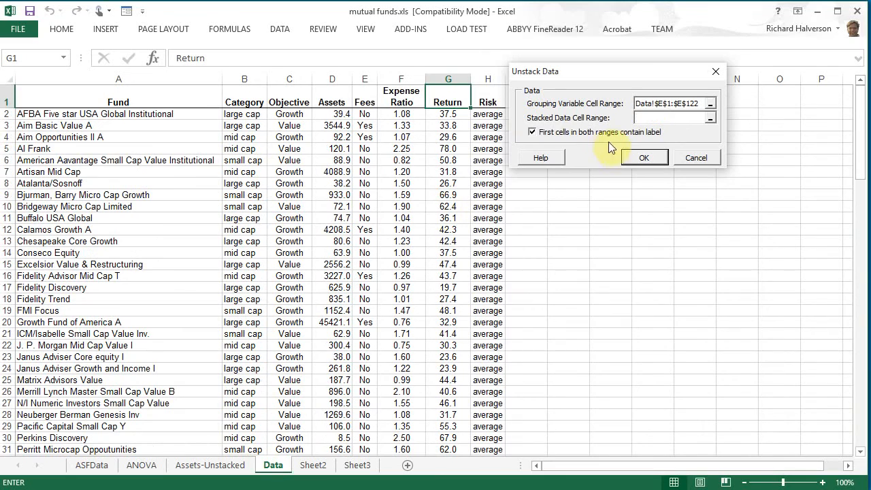
{"action": "left_click", "coordinate": [447, 91]}
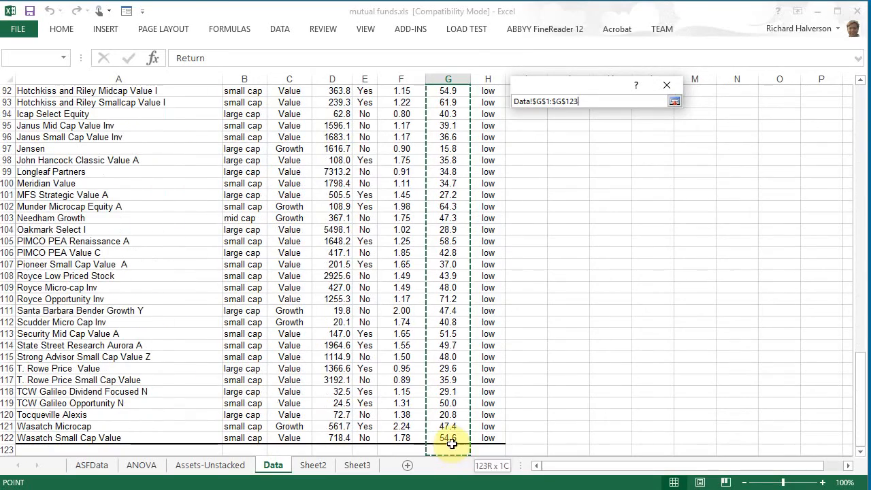
{"action": "left_click", "coordinate": [674, 100]}
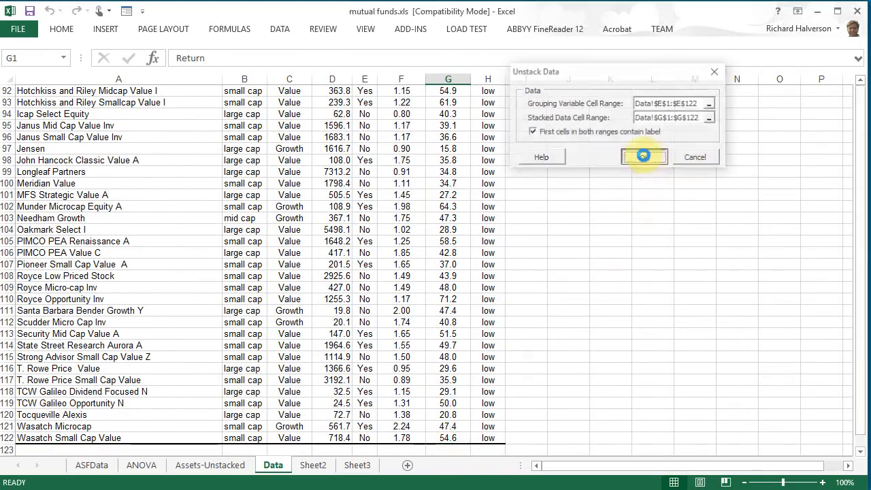
{"action": "left_click", "coordinate": [643, 156]}
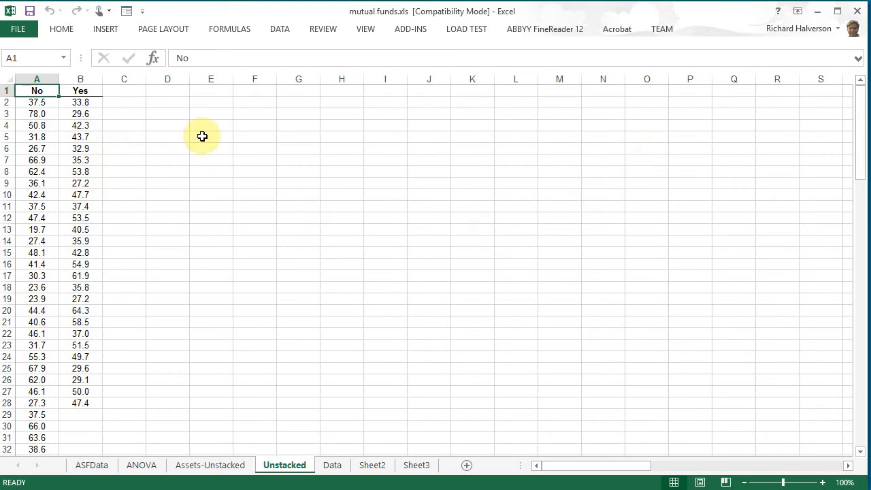
- Type H0 in D5 (no difference in returns between fee and no-fee funds) and H1 in D6 (a difference)
{"action": "left_click", "coordinate": [167, 136]}
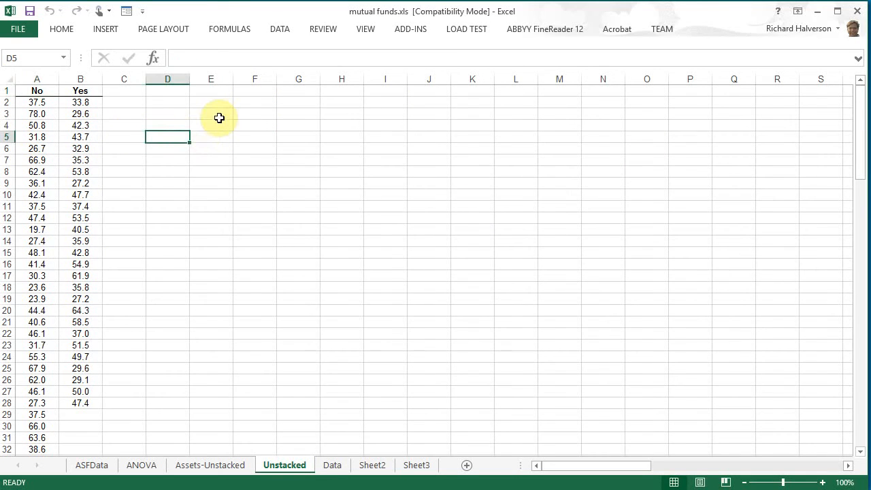
{"action": "type", "text": "H0"}
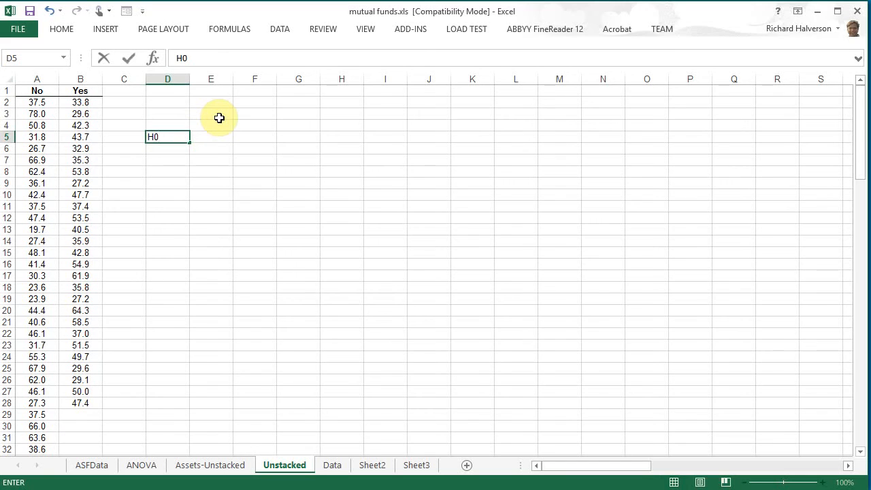
{"action": "type", "text": ":"}
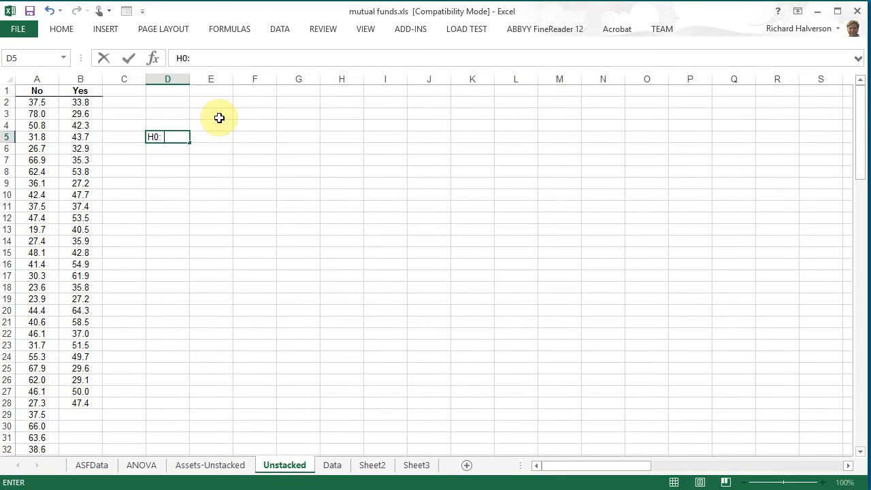
{"action": "type", "text": "there i"}
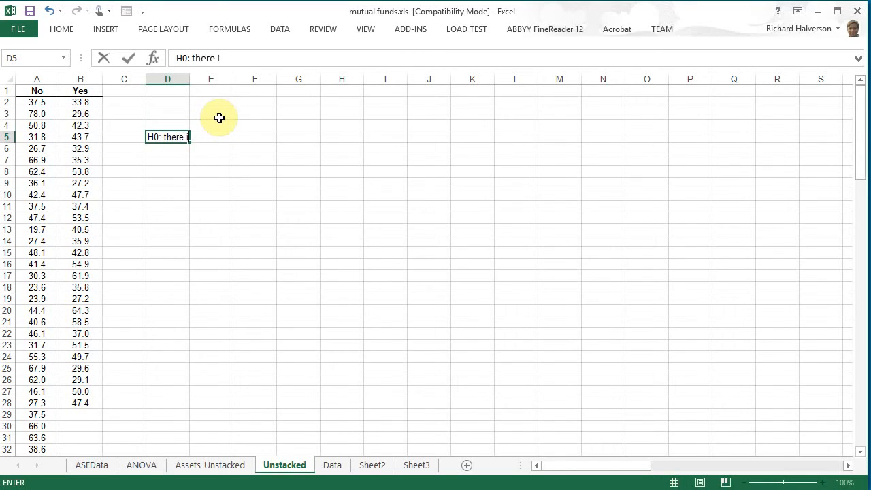
{"action": "type", "text": "s no difference in return bertwee"}
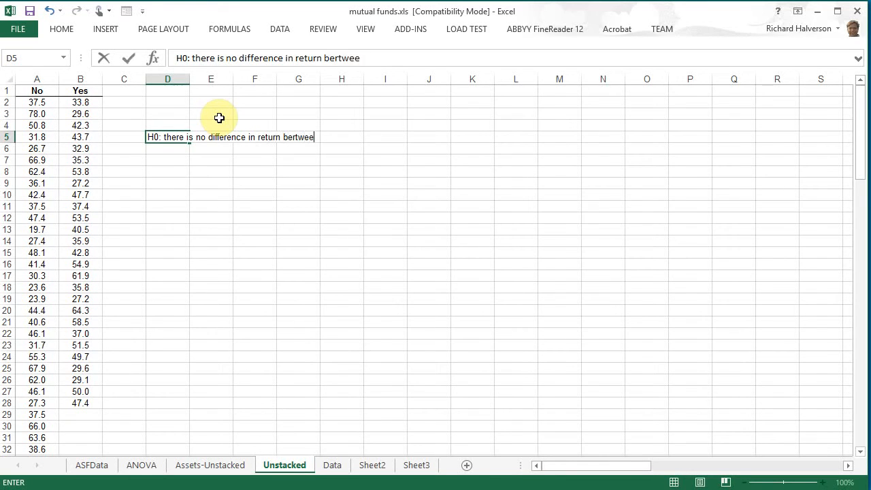
{"action": "type", "text": "between"}
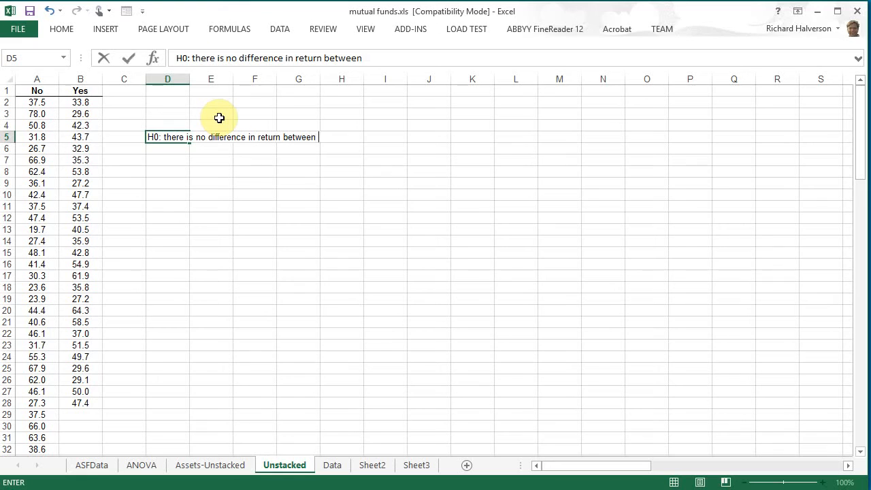
{"action": "type", "text": "the fee a"}
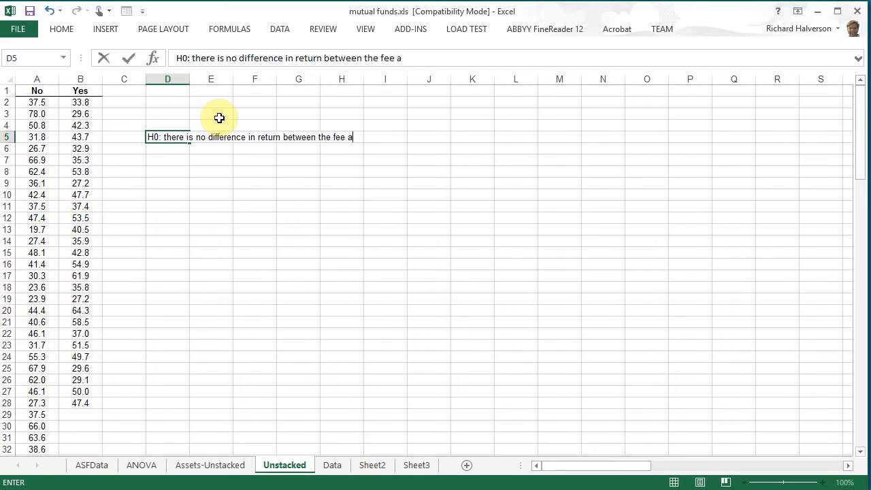
{"action": "type", "text": "nd no-fee funds"}
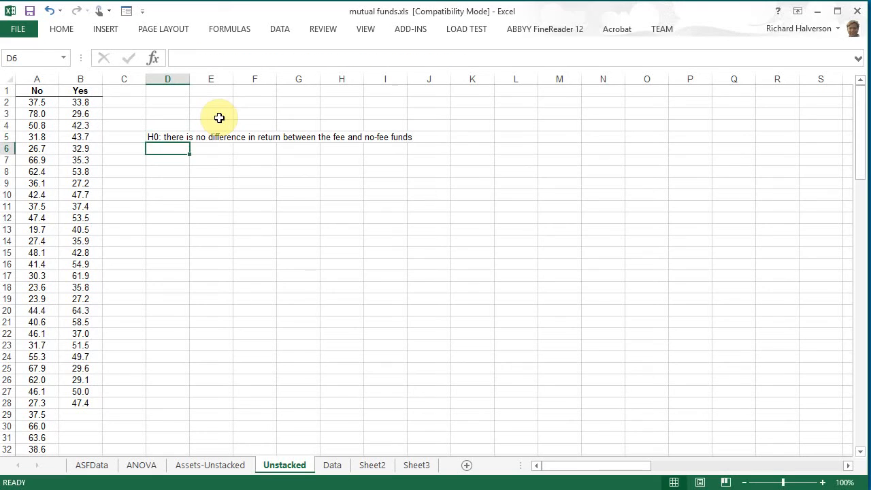
{"action": "type", "text": "H1: there"}
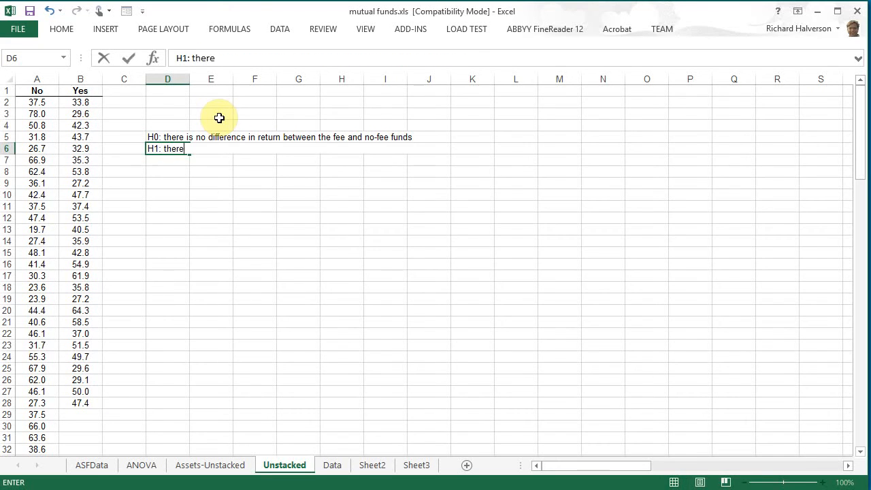
{"action": "type", "text": "is a differen c"}
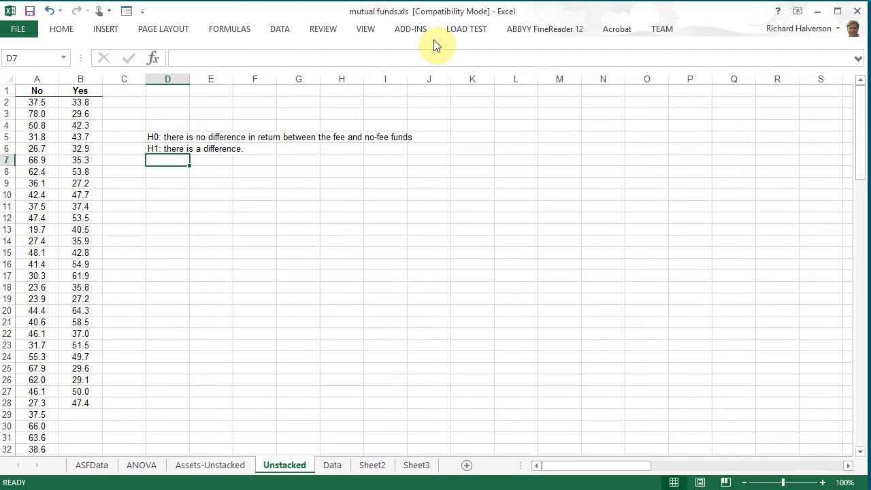
- Run a one-way ANOVA on the No and Yes return columns, skipping Tukey-Kramer
{"action": "left_click", "coordinate": [32, 47]}
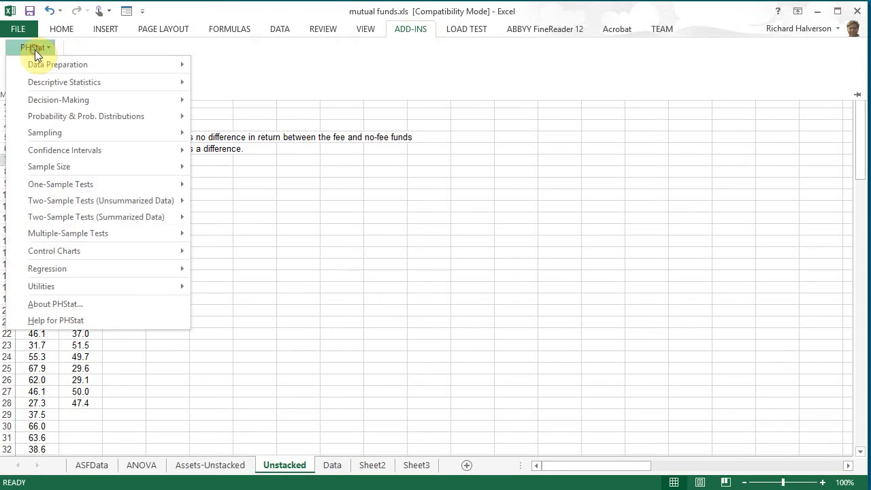
{"action": "mouse_move", "coordinate": [68, 233]}
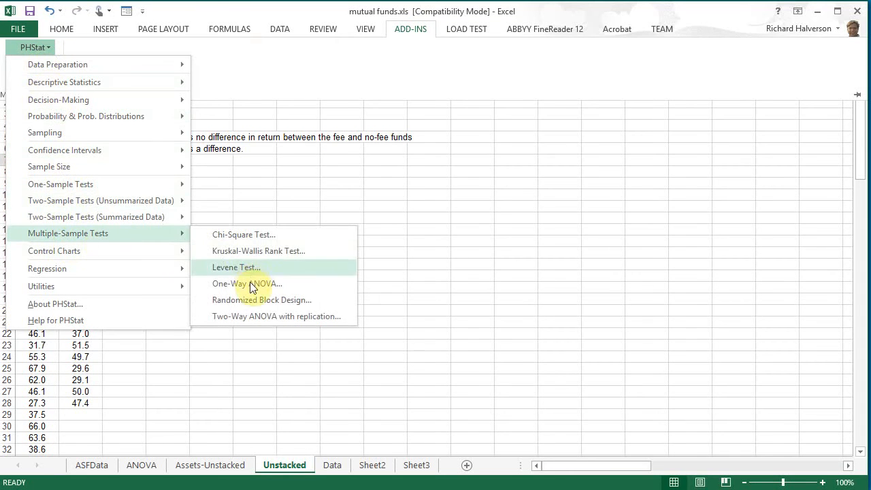
{"action": "mouse_move", "coordinate": [251, 283]}
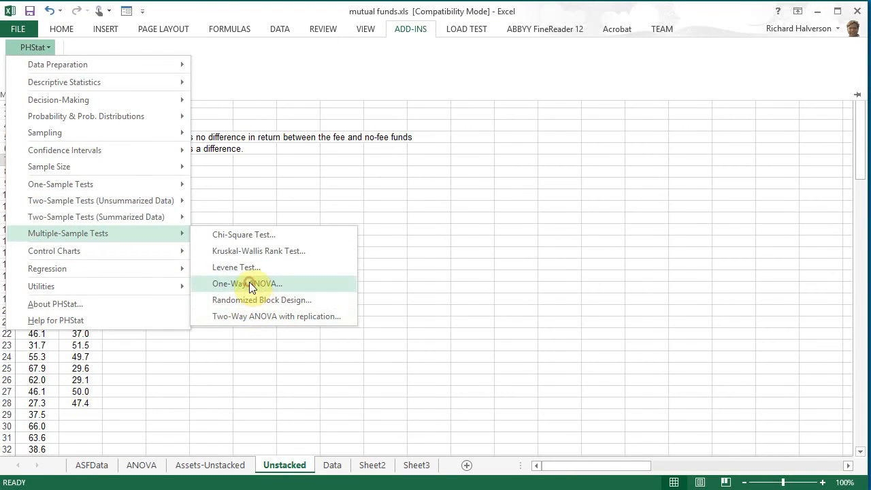
{"action": "left_click", "coordinate": [247, 283]}
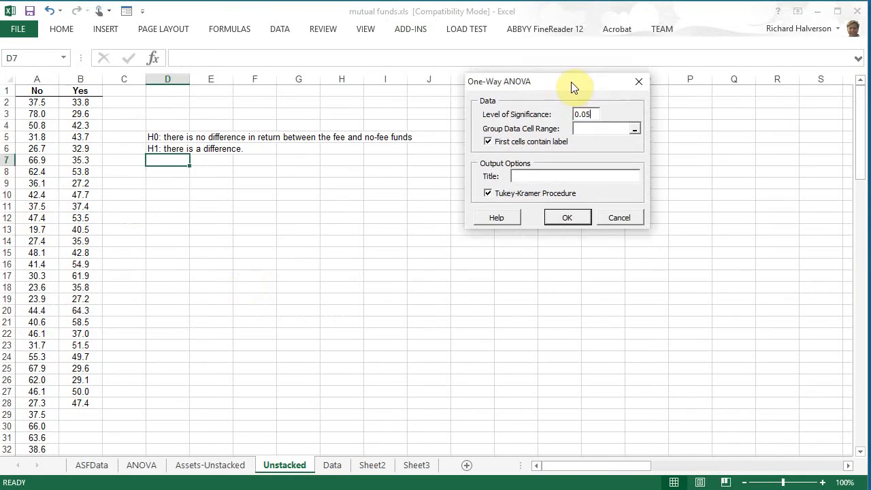
{"action": "left_click_drag", "start_coordinate": [572, 82], "coordinate": [531, 96]}
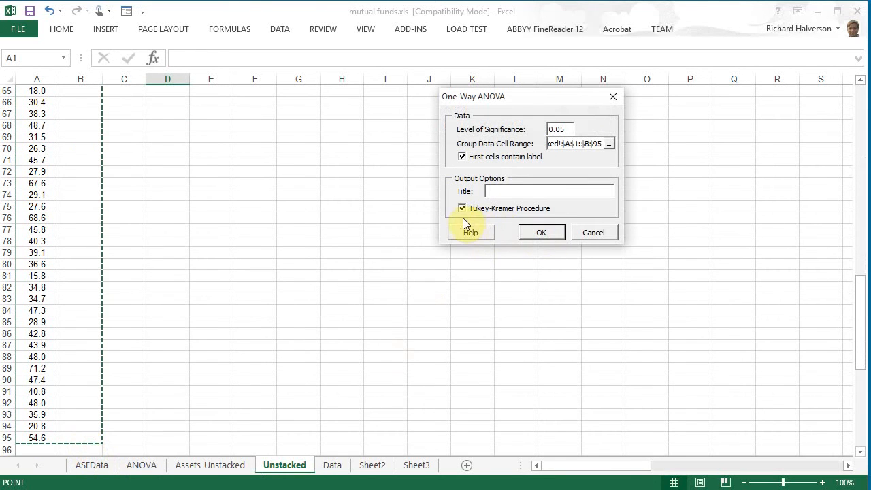
{"action": "left_click", "coordinate": [541, 232]}
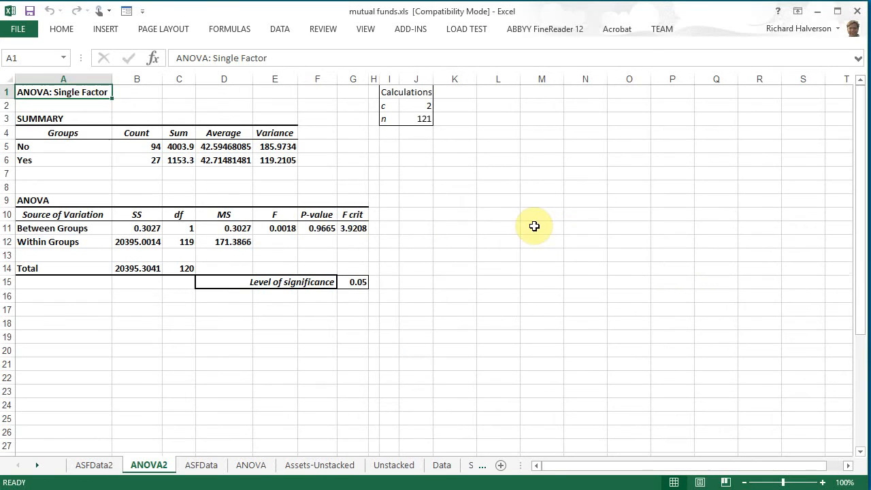
{"action": "mouse_move", "coordinate": [422, 215]}
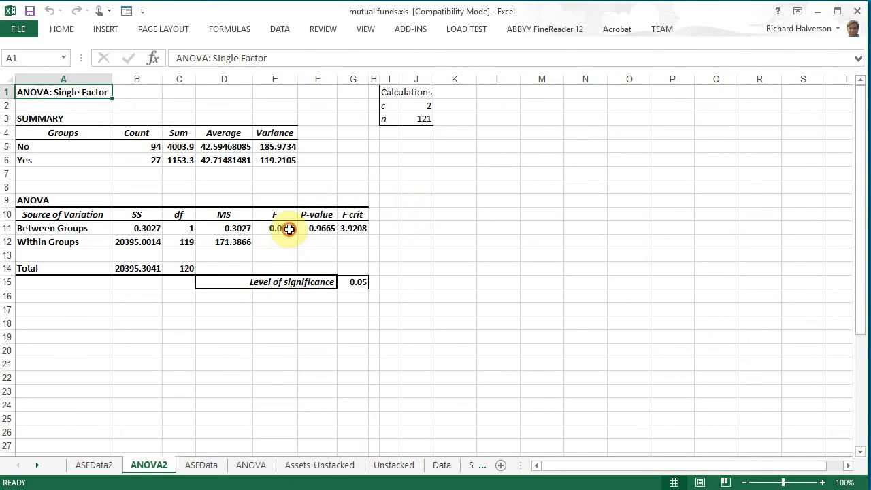
- Check the F, F crit, p-value and significance formulas on ANOVA2, then return to Unstacked
{"action": "left_click", "coordinate": [274, 228]}
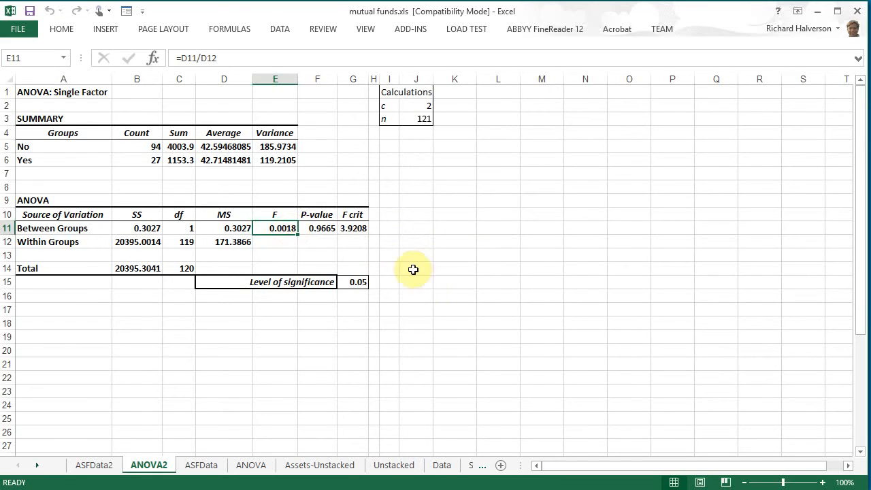
{"action": "left_click", "coordinate": [353, 228]}
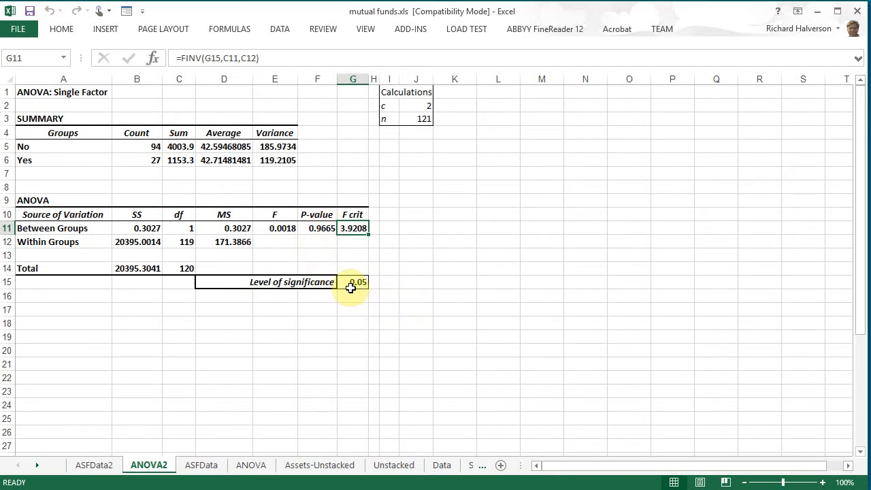
{"action": "left_click", "coordinate": [317, 228]}
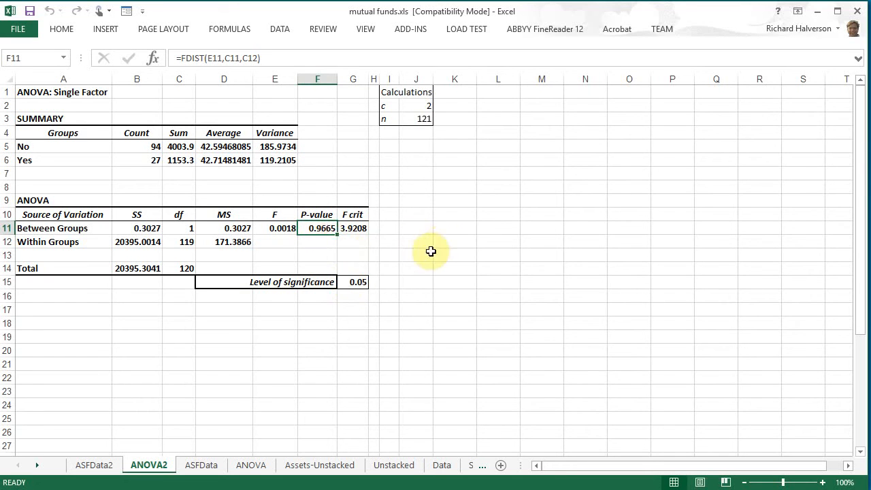
{"action": "mouse_move", "coordinate": [352, 281]}
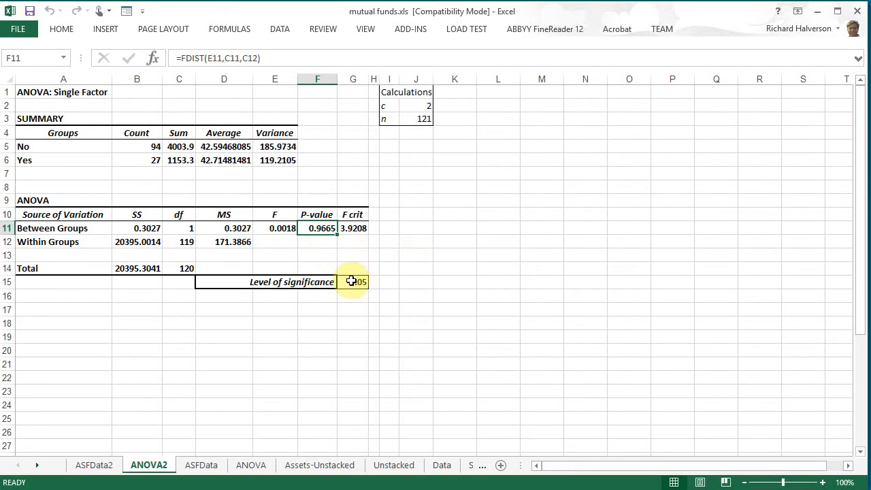
{"action": "left_click", "coordinate": [357, 282]}
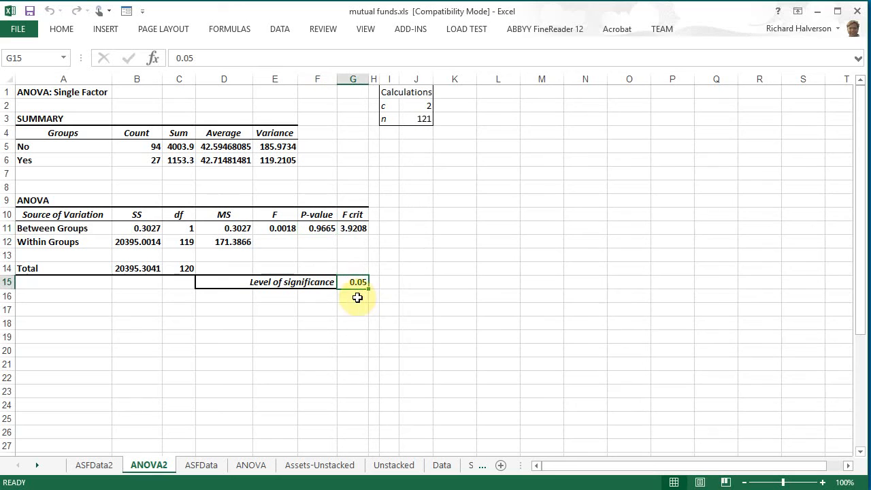
{"action": "mouse_move", "coordinate": [415, 304]}
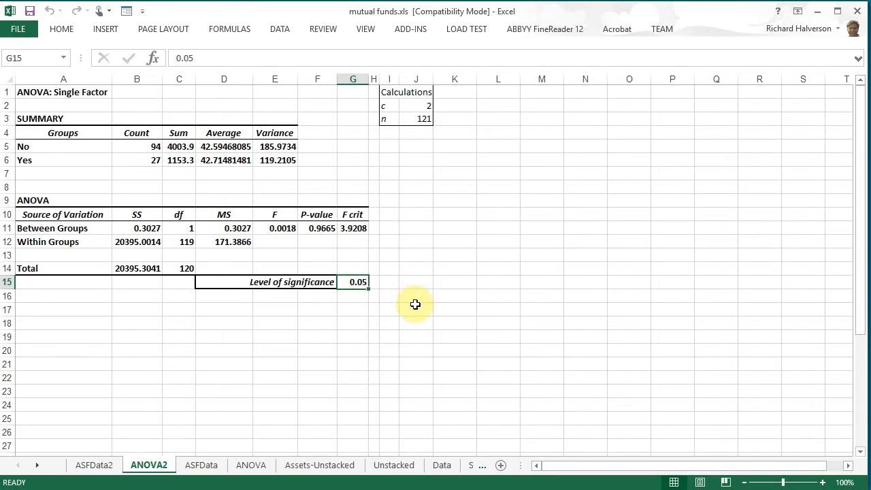
{"action": "mouse_move", "coordinate": [58, 307]}
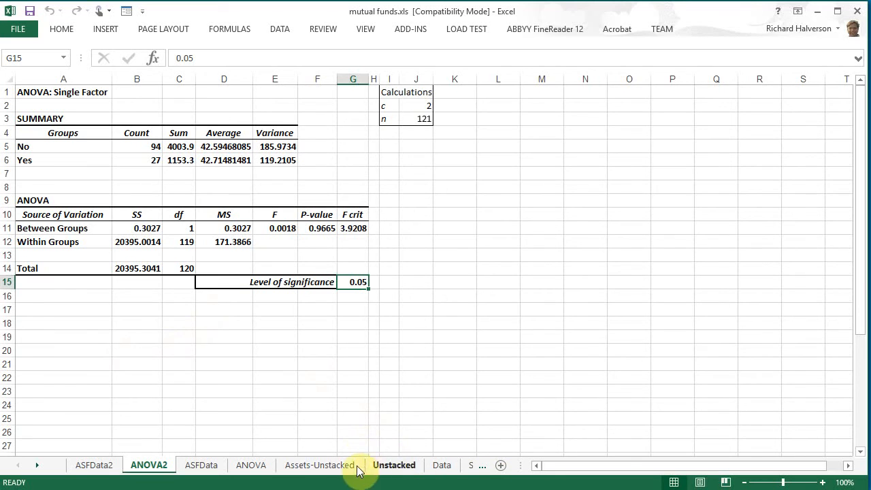
{"action": "left_click", "coordinate": [393, 465]}
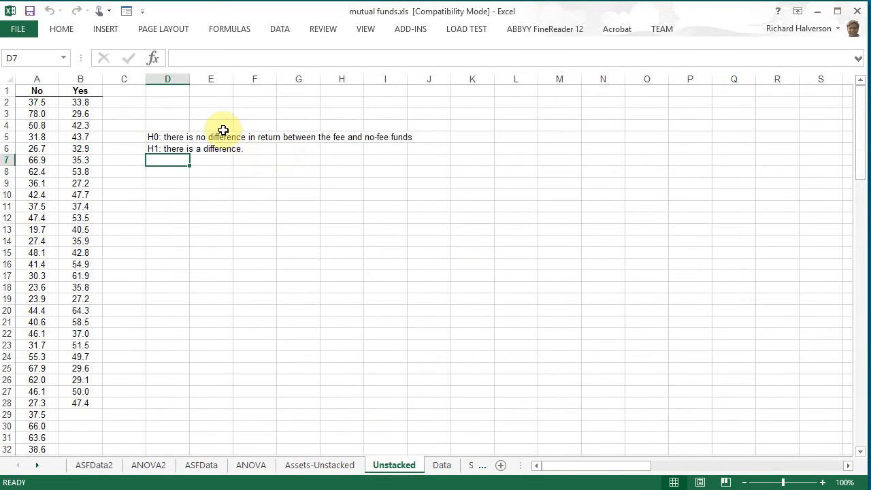
{"action": "mouse_move", "coordinate": [303, 146]}
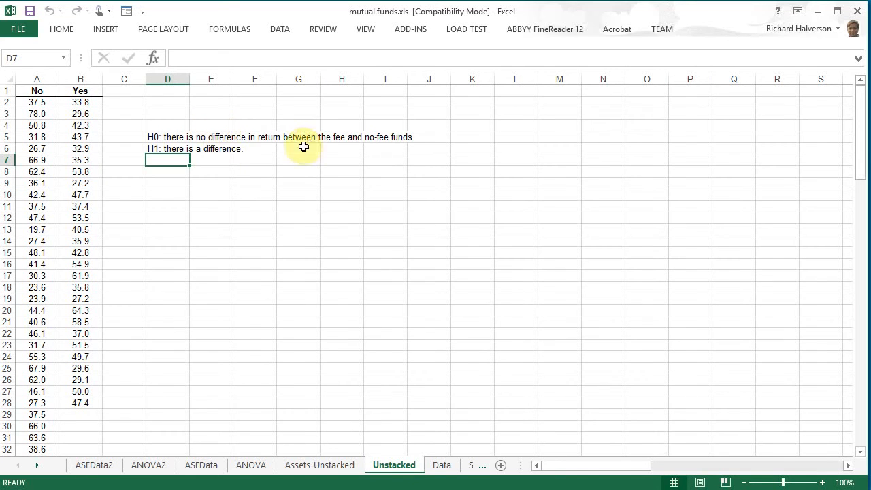
{"action": "left_click", "coordinate": [168, 137]}
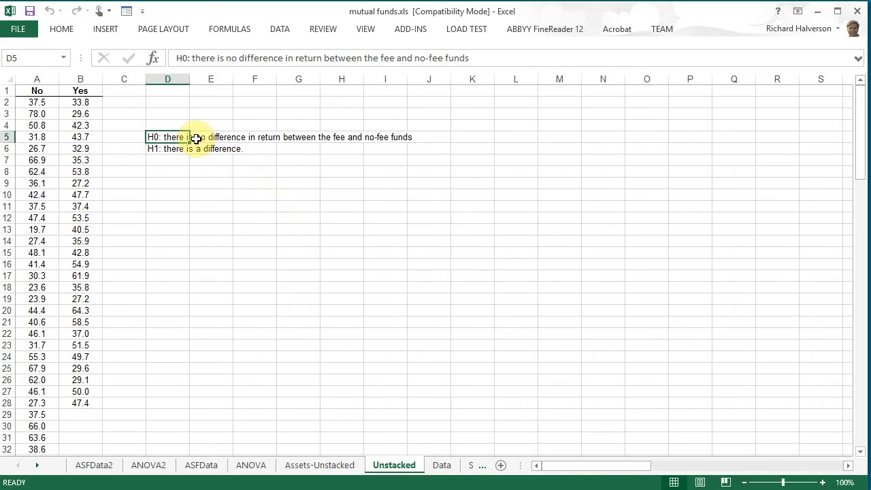
{"action": "mouse_move", "coordinate": [286, 150]}
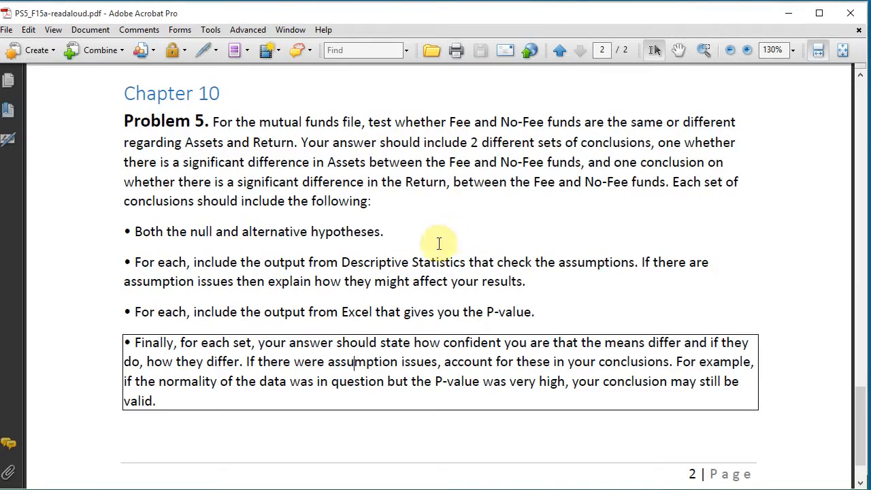
{"action": "scroll", "scroll_direction": "down", "scroll_amount": 3}
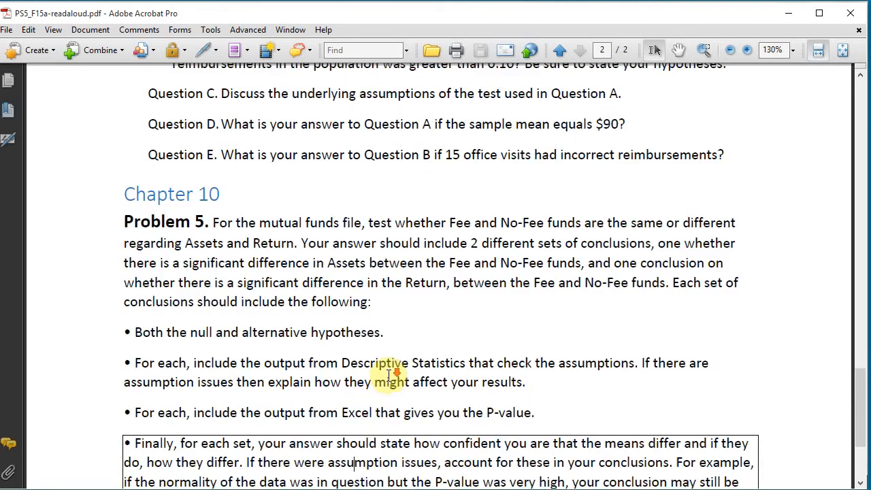
{"action": "scroll", "scroll_direction": "down", "scroll_amount": 3}
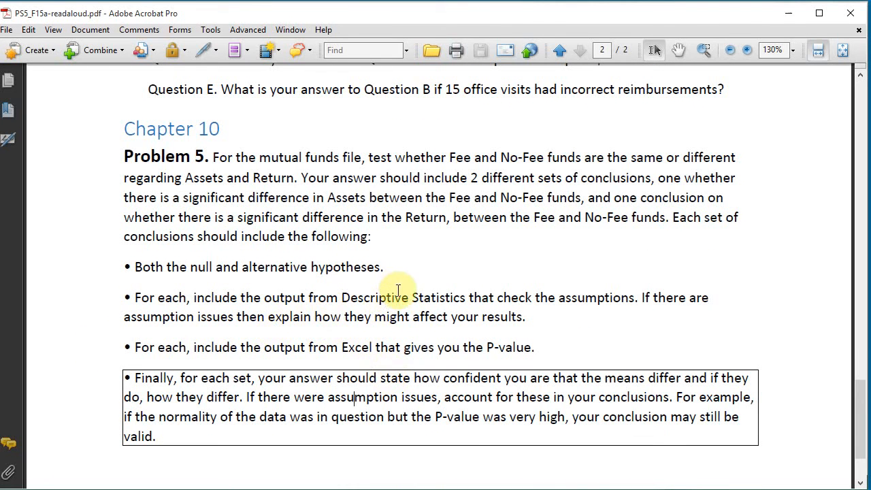
{"action": "mouse_move", "coordinate": [590, 296]}
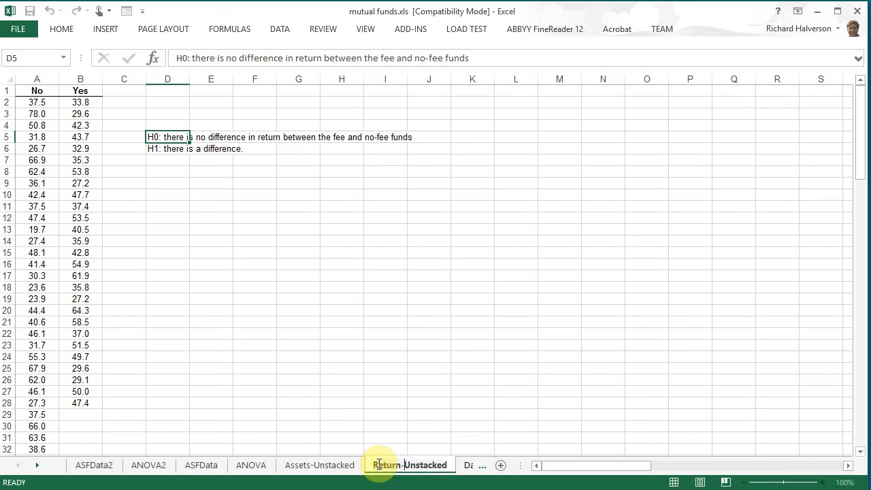
- Go to the Assets-Unstacked sheet
{"action": "left_click", "coordinate": [319, 465]}
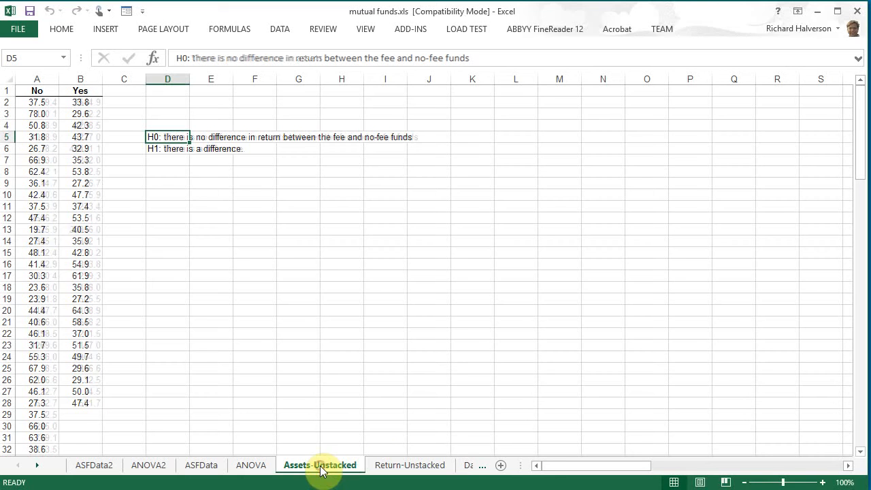
- On Assets-Unstacked, choose Descriptive Statistics from the Data Analysis tools
{"action": "left_click", "coordinate": [320, 465]}
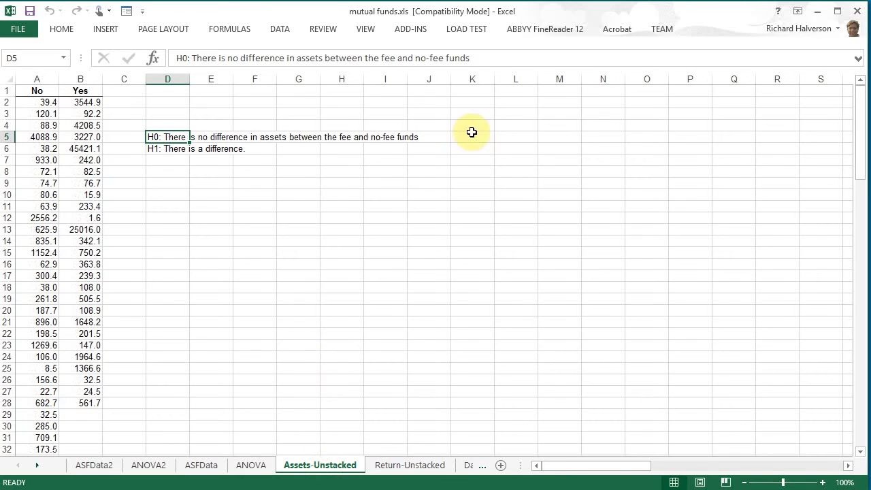
{"action": "mouse_move", "coordinate": [300, 29]}
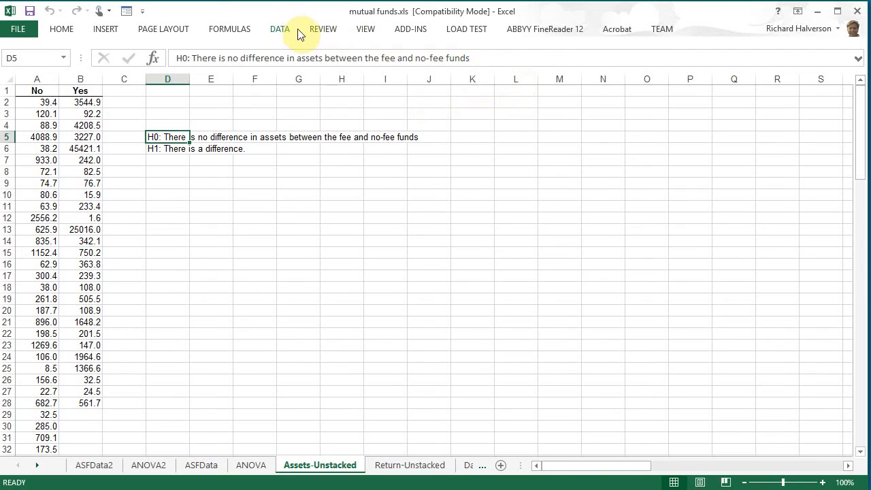
{"action": "left_click", "coordinate": [280, 29]}
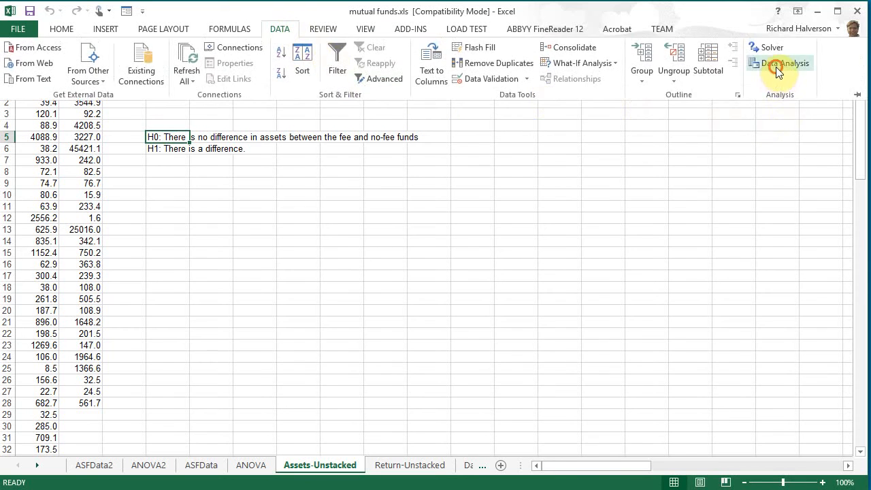
{"action": "left_click", "coordinate": [779, 63]}
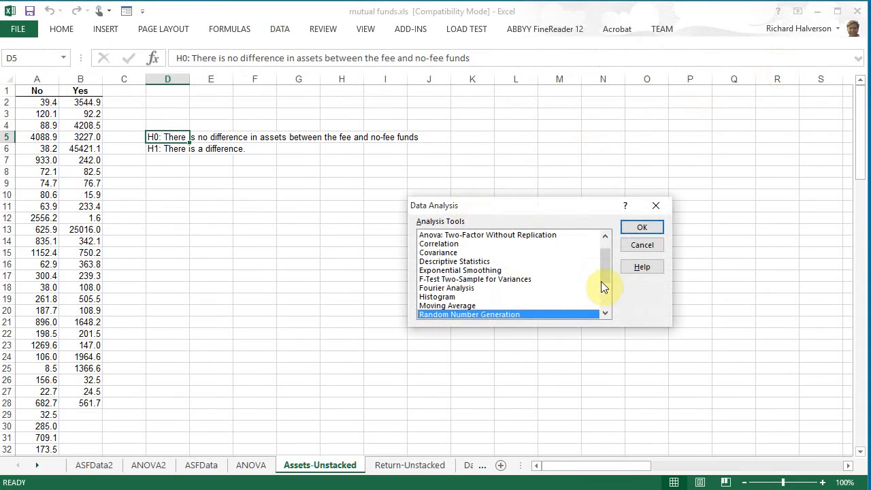
{"action": "left_click", "coordinate": [454, 261]}
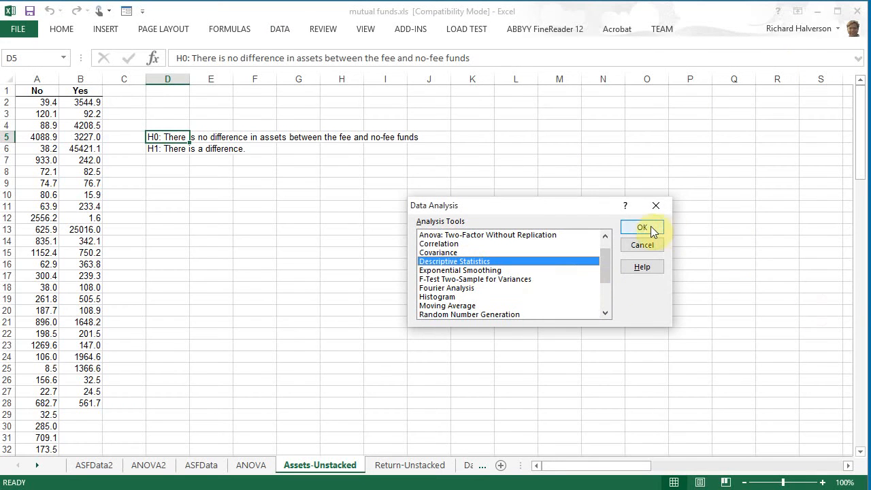
{"action": "left_click", "coordinate": [641, 227]}
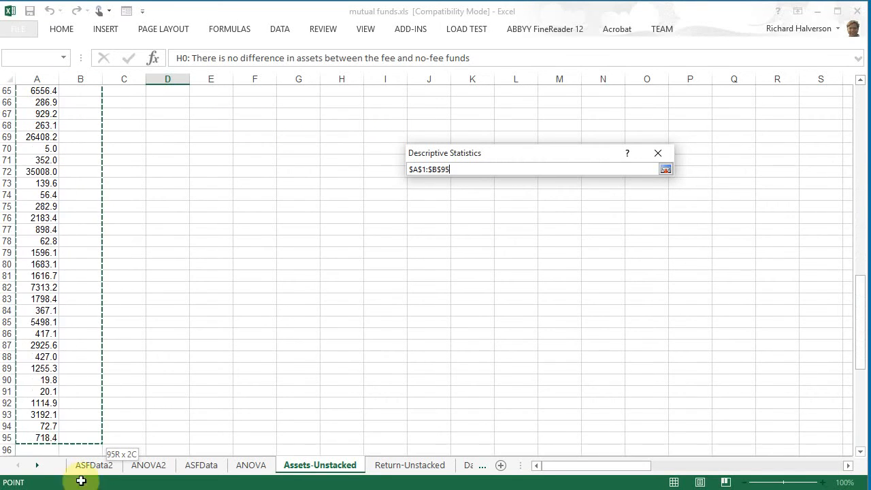
- Set input $A$1:$B$95 with labels, output at E9, summary statistics, and generate the table
{"action": "left_click", "coordinate": [666, 168]}
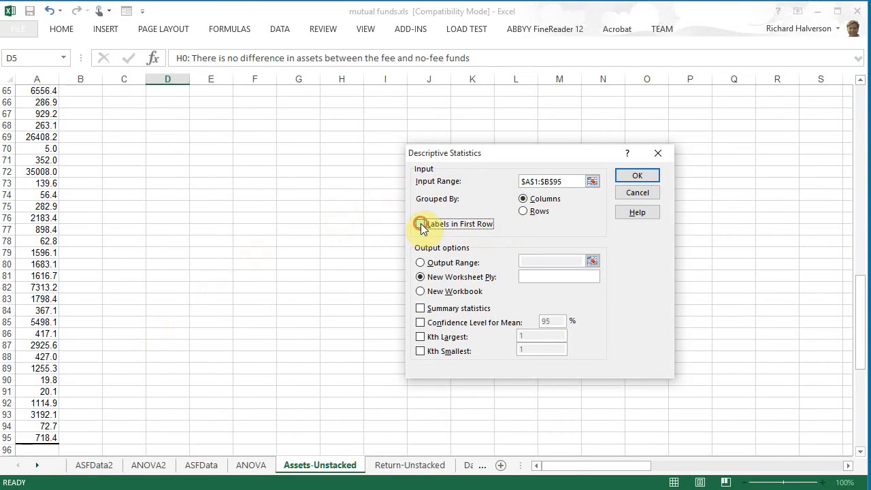
{"action": "left_click", "coordinate": [419, 223]}
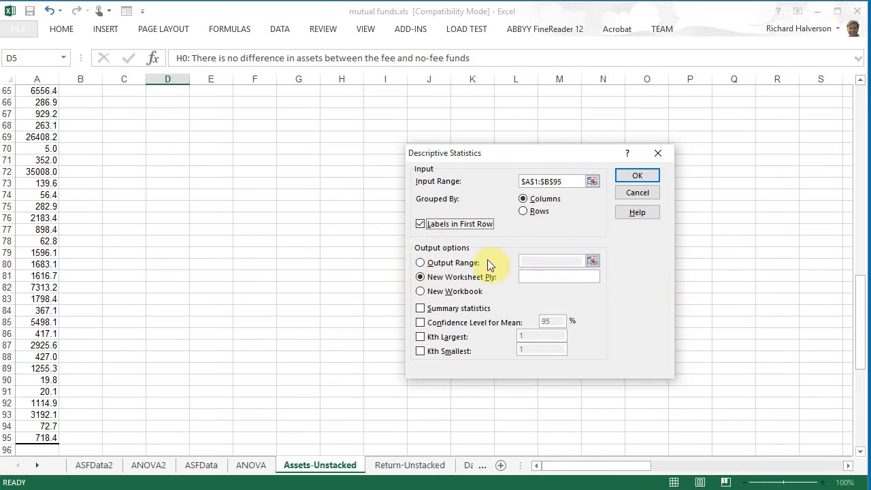
{"action": "left_click", "coordinate": [420, 262]}
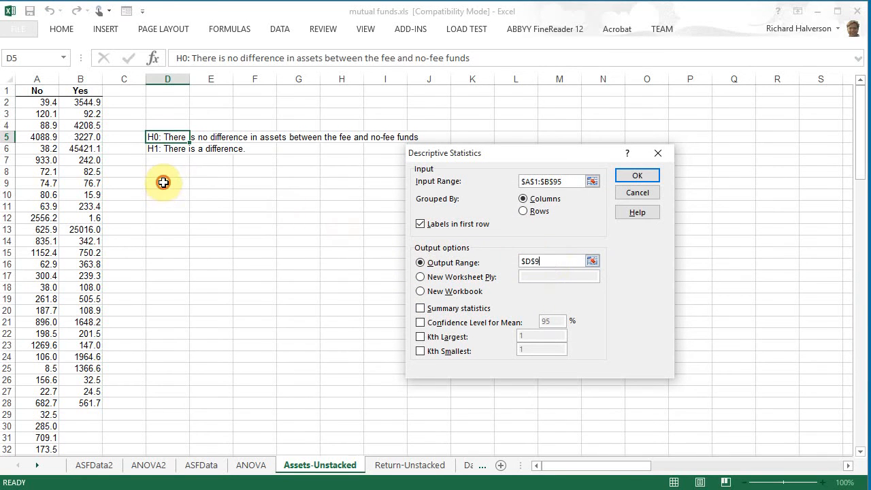
{"action": "left_click", "coordinate": [167, 183]}
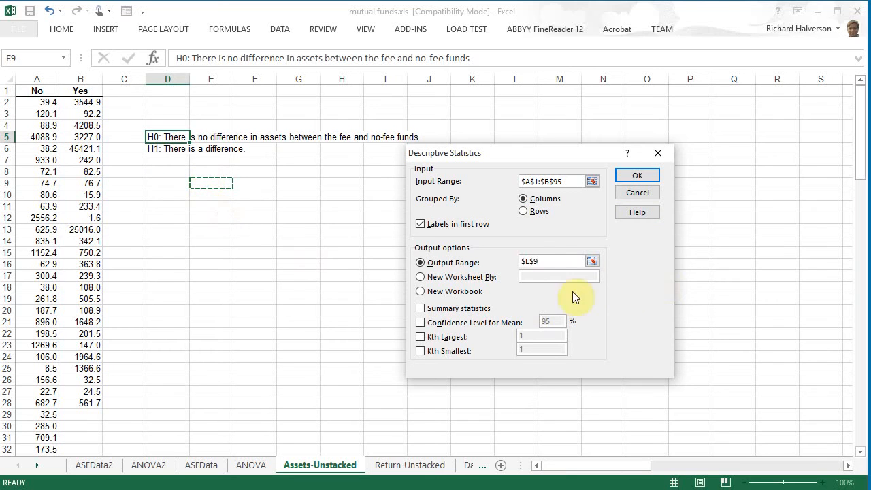
{"action": "left_click", "coordinate": [420, 308]}
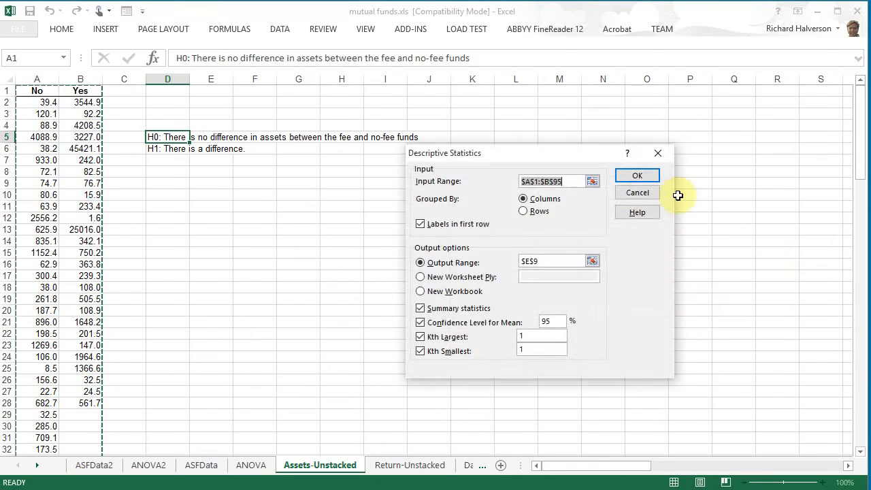
{"action": "left_click", "coordinate": [637, 175]}
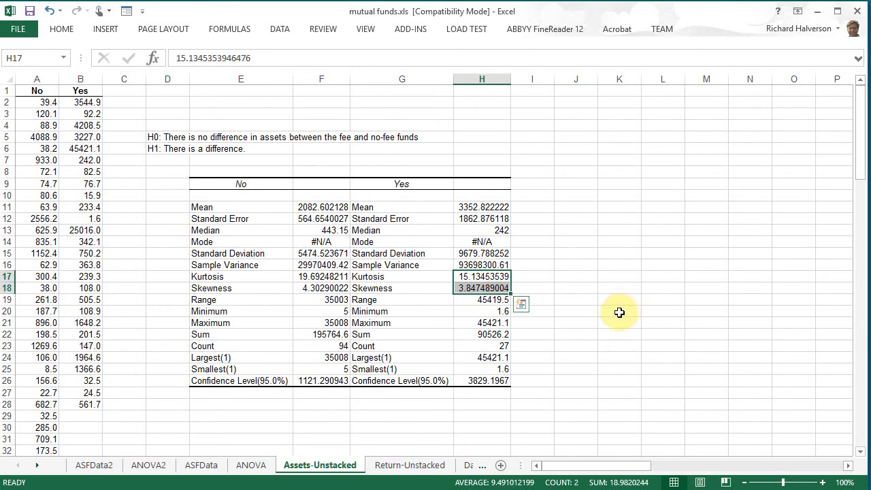
{"action": "mouse_move", "coordinate": [305, 371]}
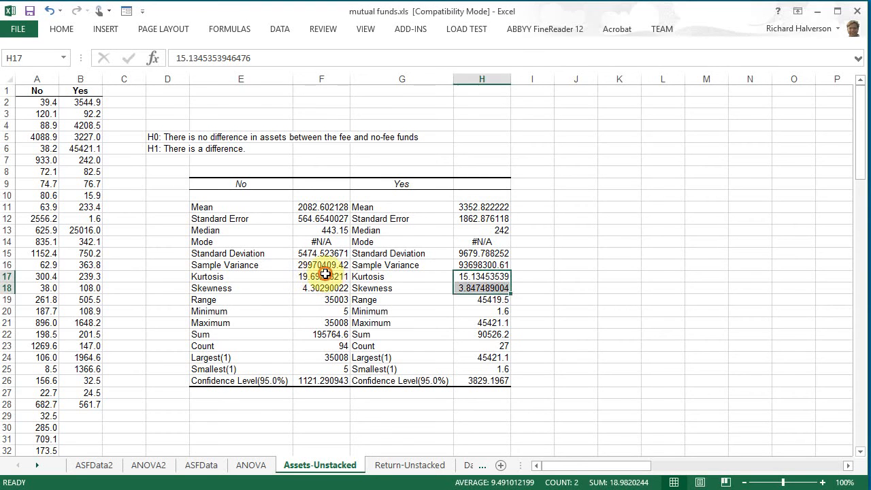
{"action": "left_click", "coordinate": [321, 277]}
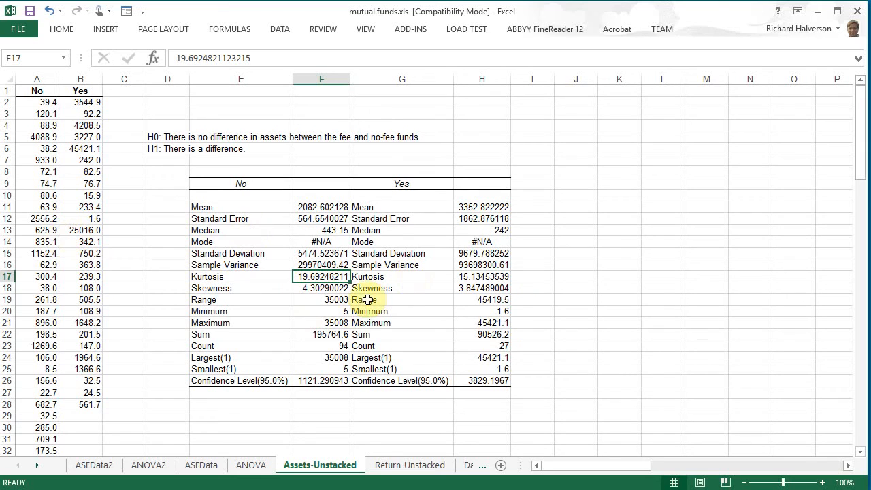
{"action": "left_click", "coordinate": [321, 288]}
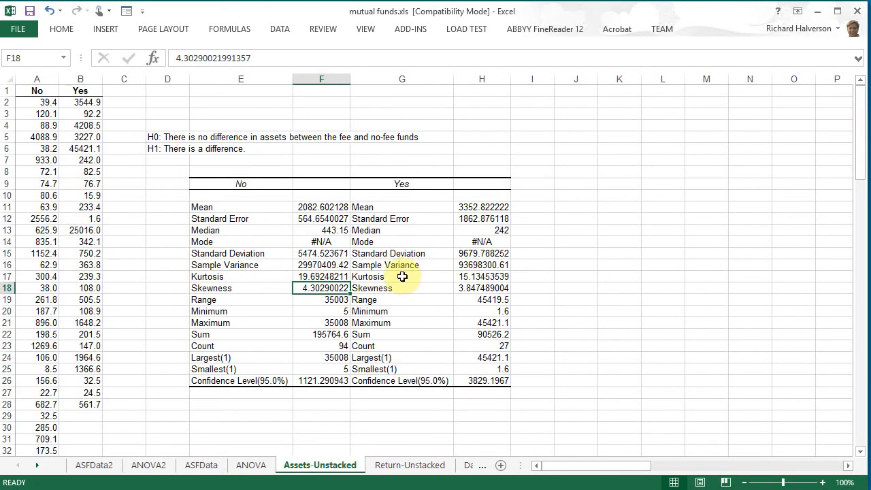
{"action": "left_click", "coordinate": [482, 277]}
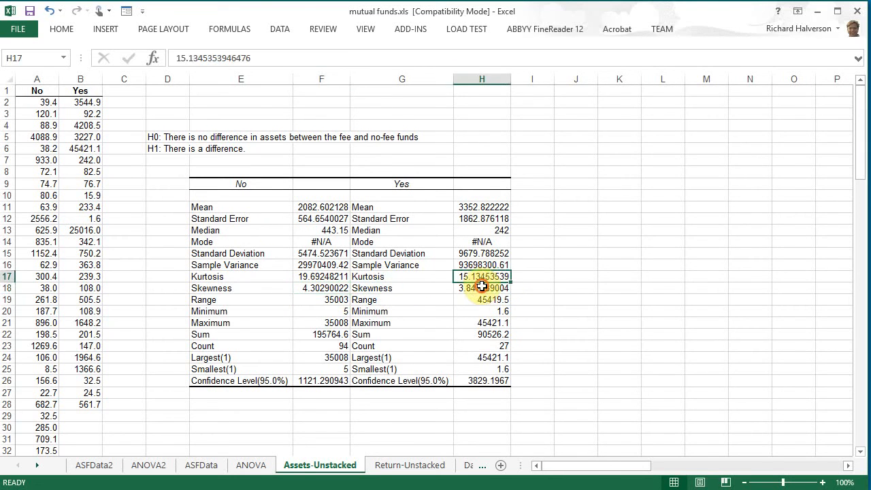
{"action": "left_click", "coordinate": [482, 288]}
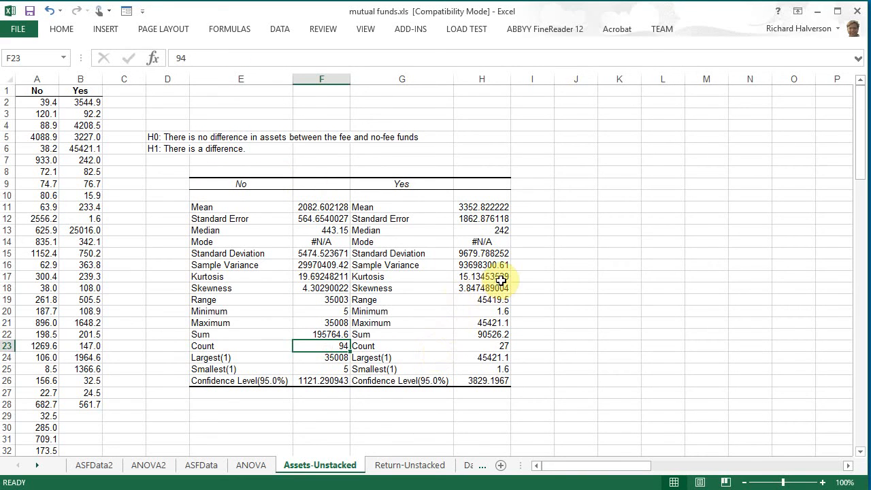
{"action": "mouse_move", "coordinate": [382, 323]}
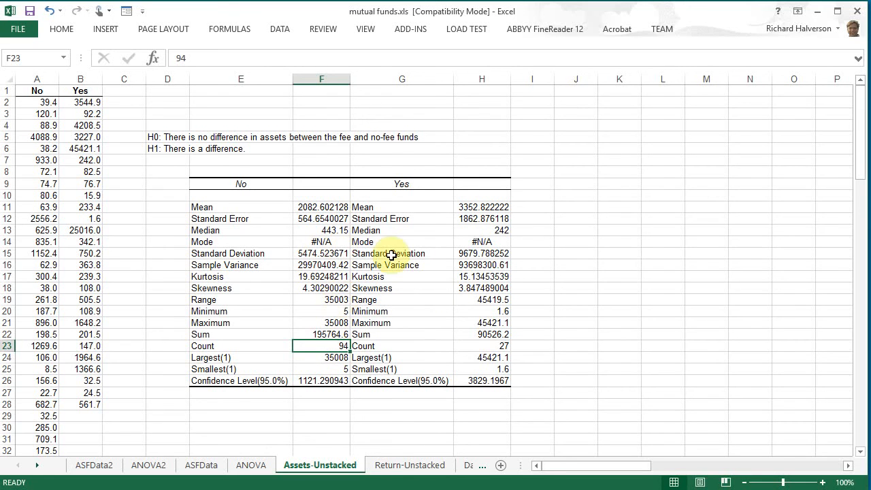
{"action": "left_click", "coordinate": [482, 346]}
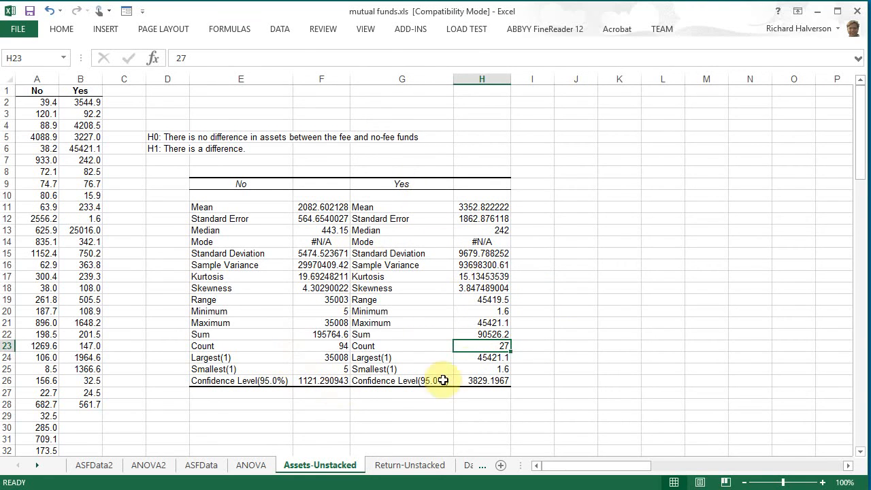
{"action": "mouse_move", "coordinate": [589, 350]}
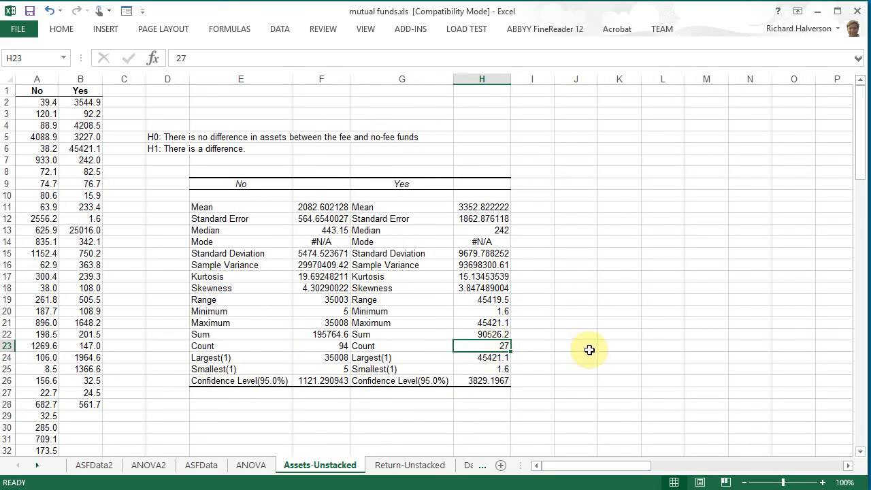
{"action": "mouse_move", "coordinate": [577, 357]}
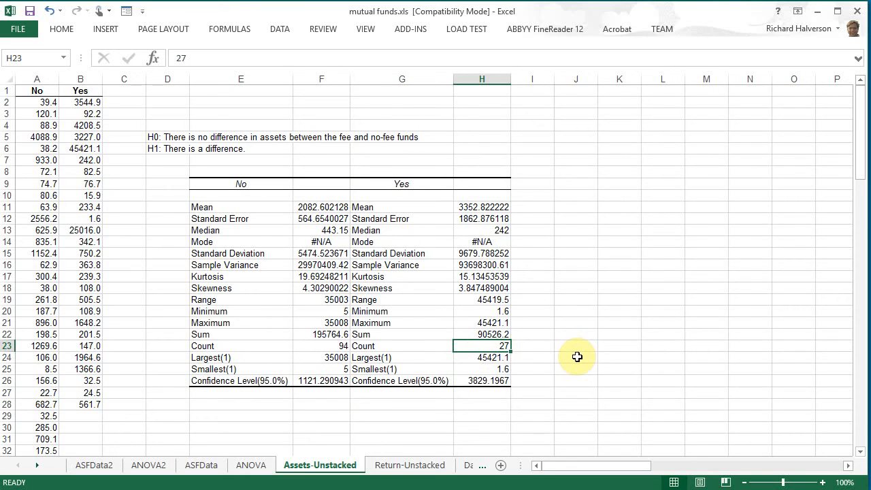
{"action": "mouse_move", "coordinate": [531, 368]}
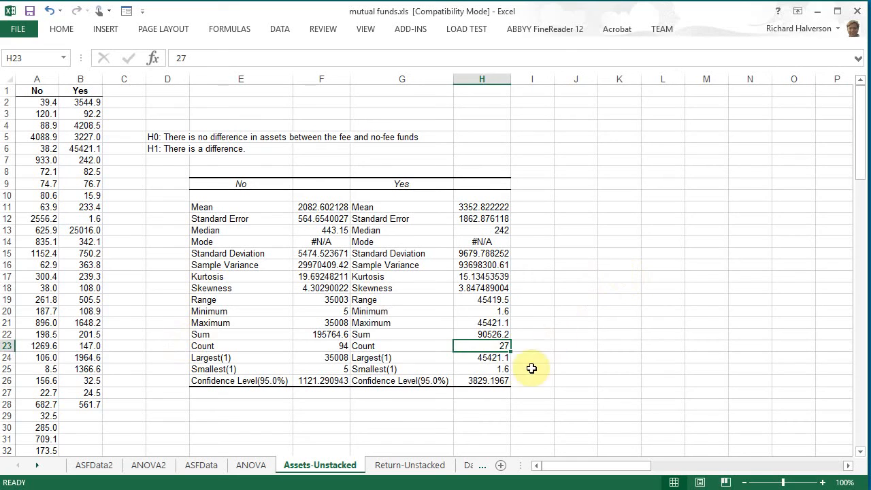
{"action": "mouse_move", "coordinate": [454, 327]}
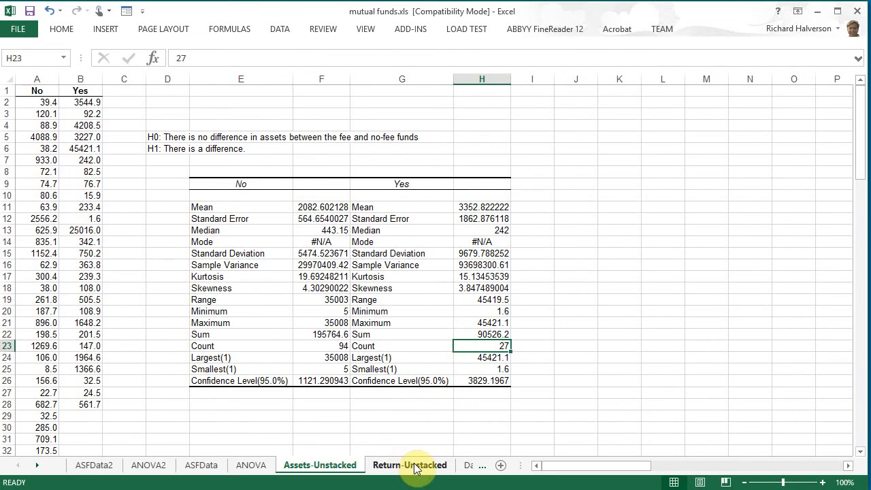
- On Return-Unstacked, run Descriptive Statistics on the No/Yes return columns (A1:B95) with output at E9
{"action": "left_click", "coordinate": [409, 465]}
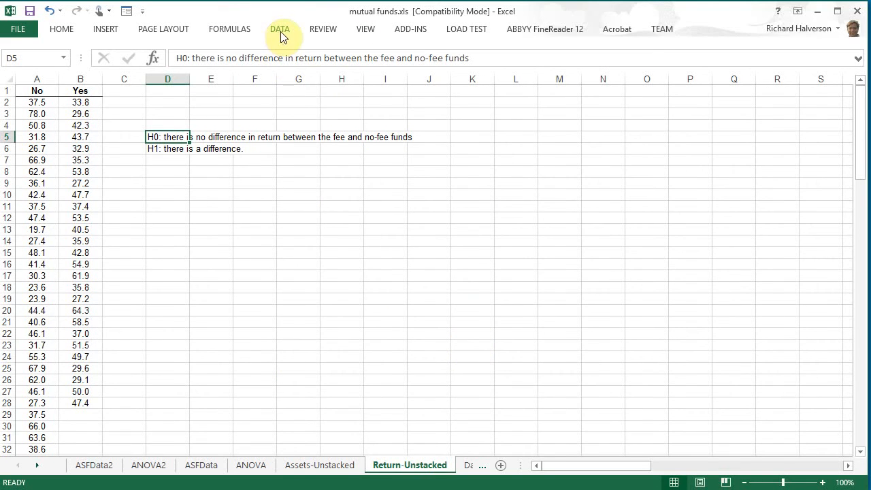
{"action": "left_click", "coordinate": [280, 29]}
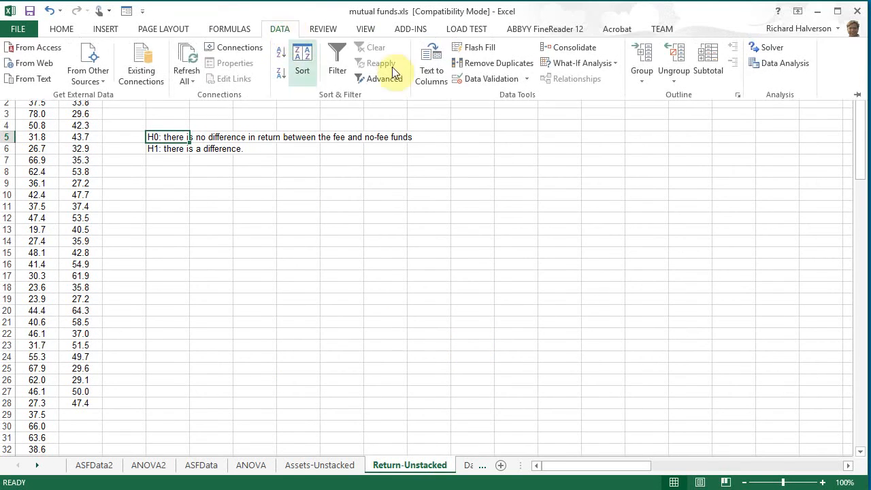
{"action": "left_click", "coordinate": [785, 63]}
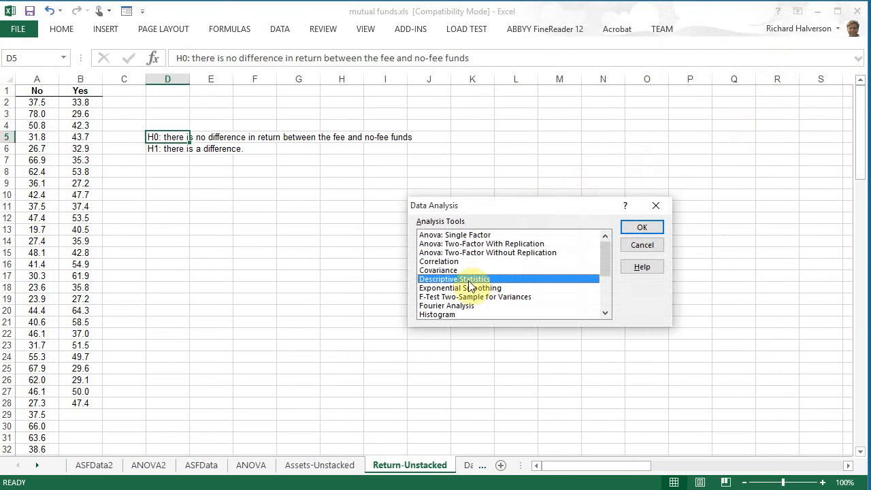
{"action": "left_click", "coordinate": [640, 226]}
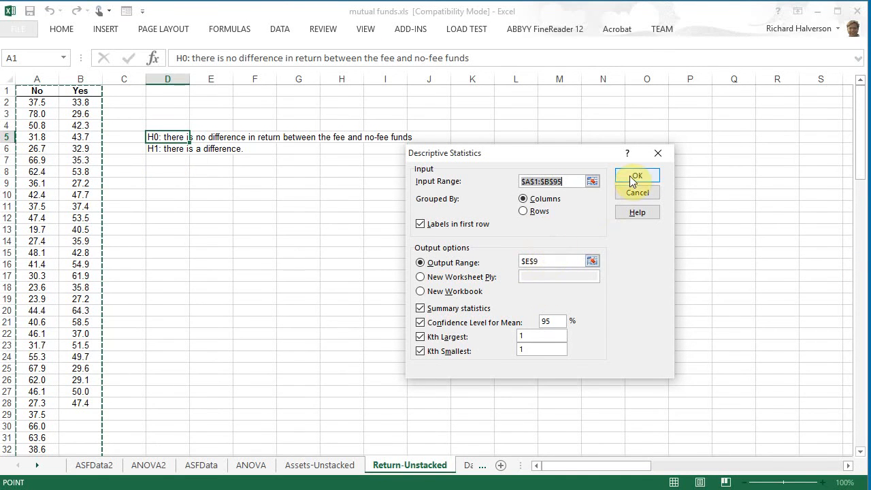
{"action": "left_click", "coordinate": [636, 175]}
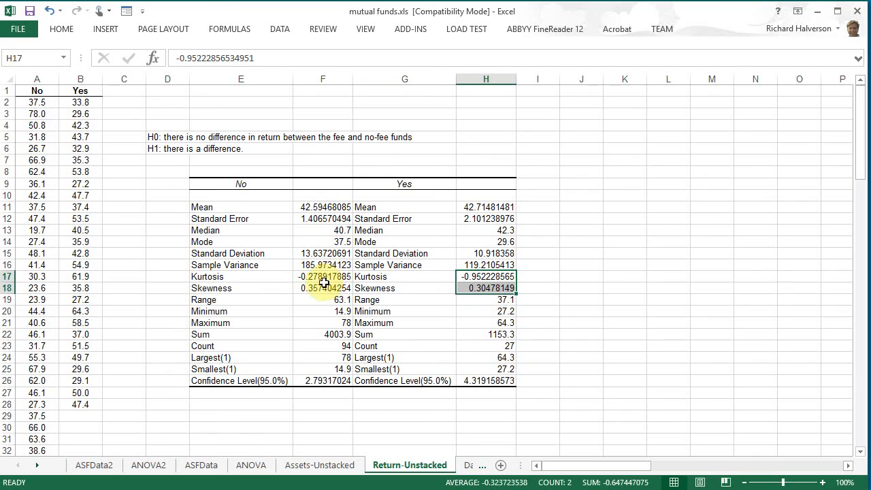
{"action": "mouse_move", "coordinate": [341, 300]}
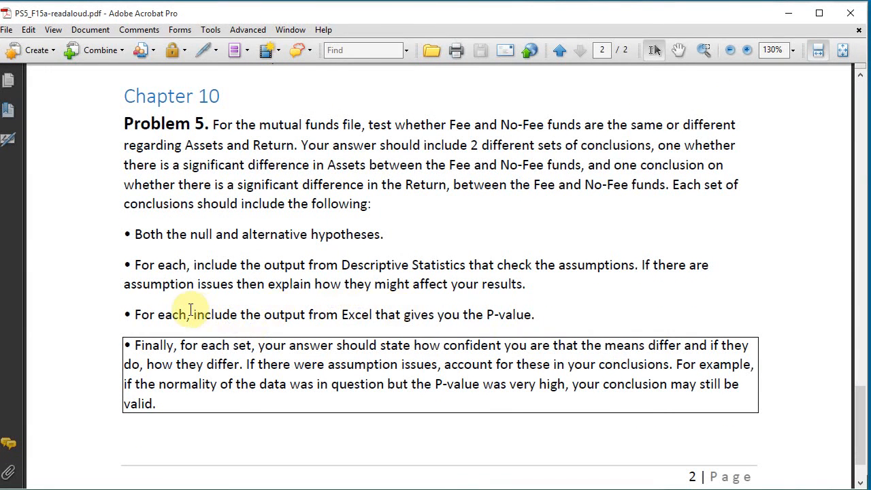
{"action": "mouse_move", "coordinate": [324, 314]}
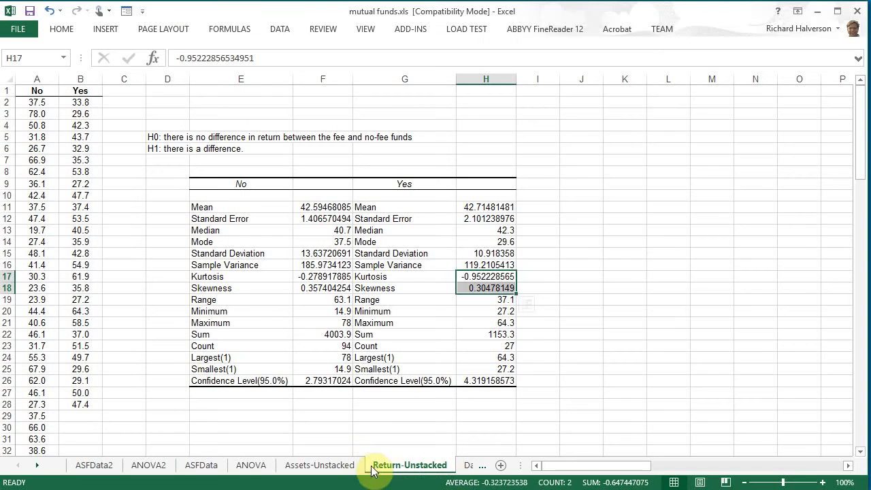
- Rename the ANOVA tabs to Assets-ANOVA and Return-ANOVA2
{"action": "left_click", "coordinate": [251, 465]}
{"action": "type", "text": "Assets-"}
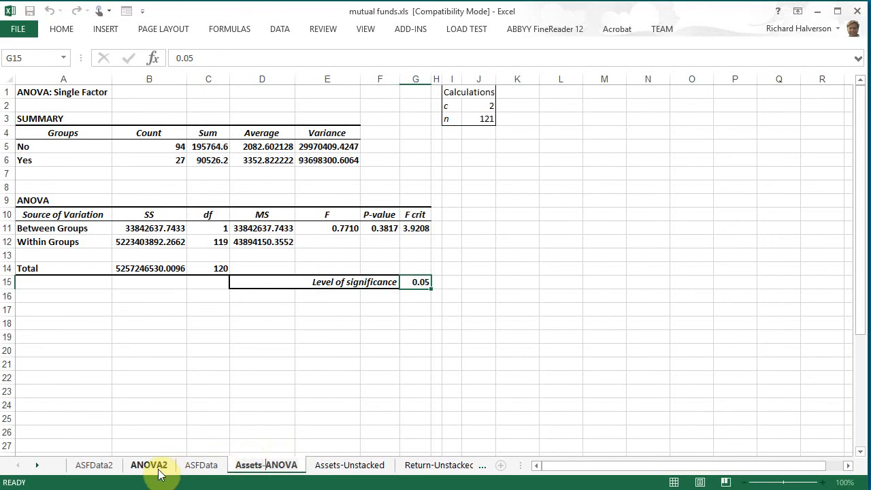
{"action": "left_click", "coordinate": [148, 465]}
{"action": "type", "text": "Return-"}
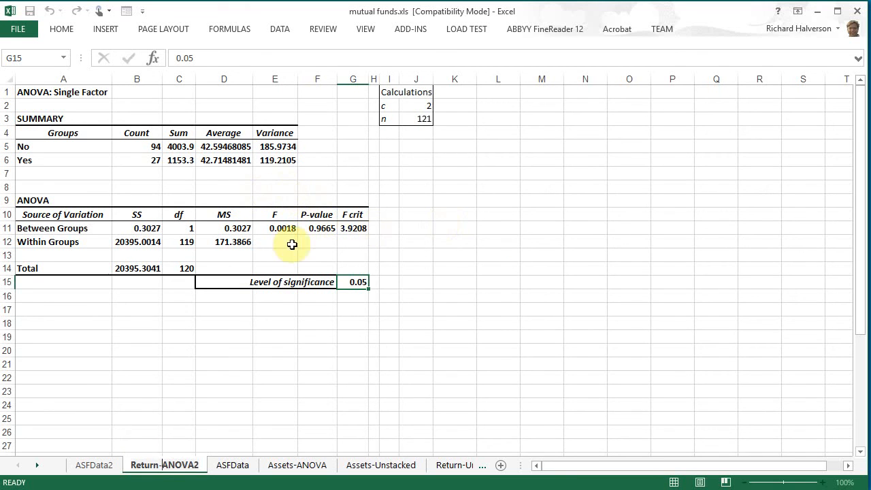
{"action": "left_click", "coordinate": [317, 364]}
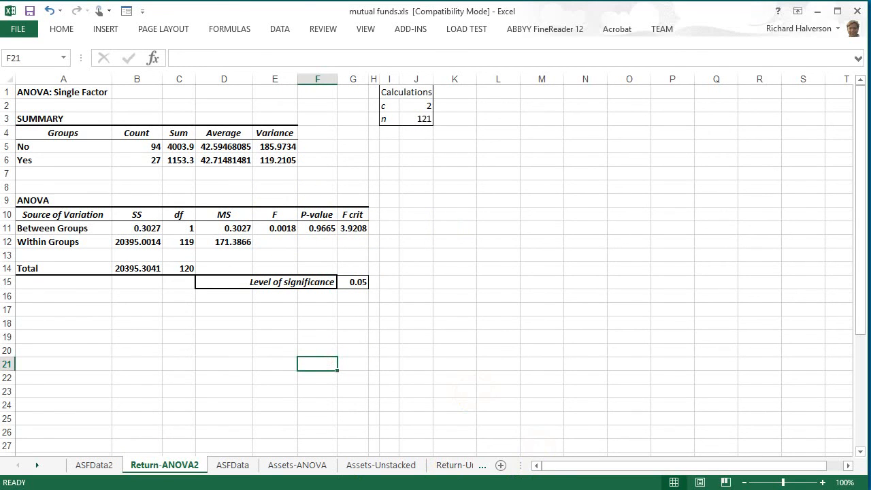
{"action": "mouse_move", "coordinate": [801, 448]}
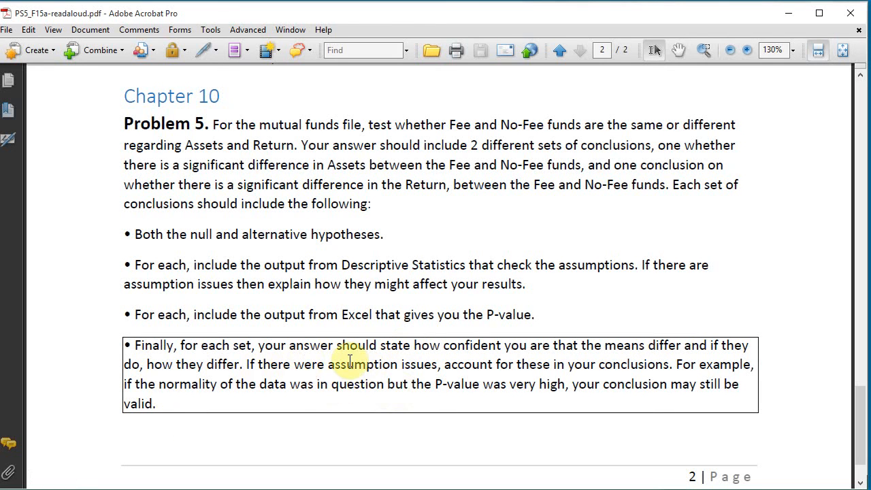
{"action": "mouse_move", "coordinate": [679, 370]}
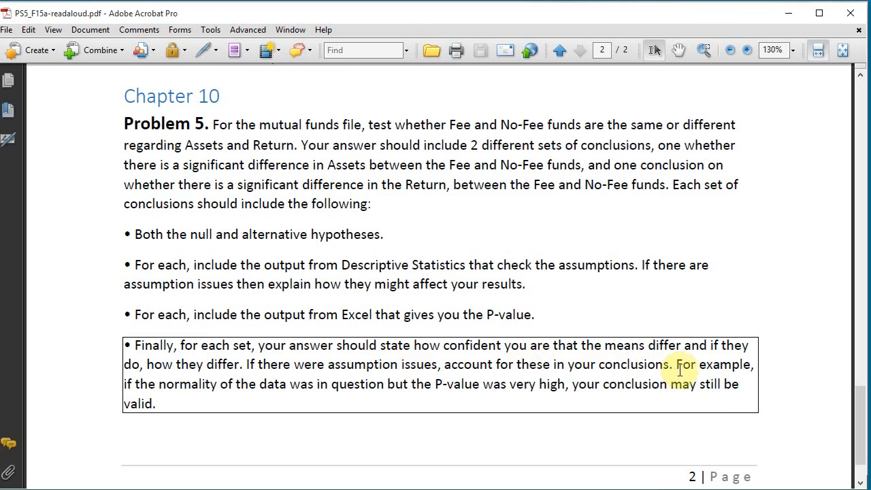
{"action": "mouse_move", "coordinate": [405, 333]}
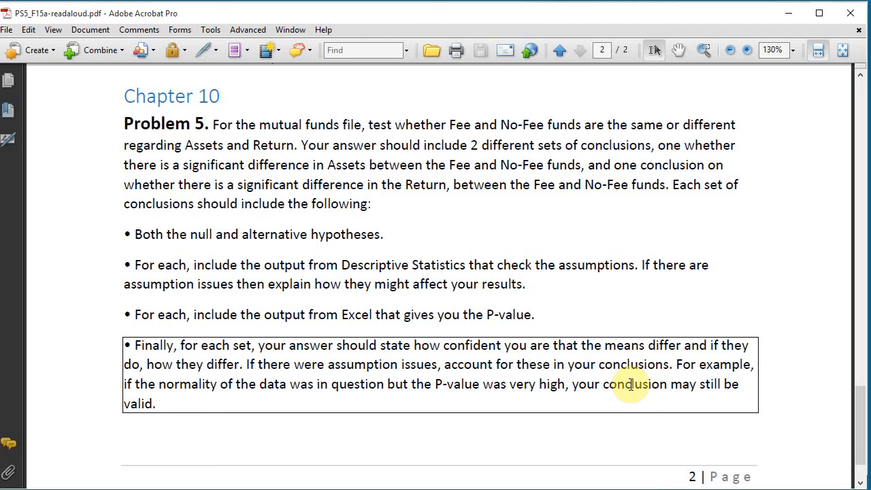
{"action": "mouse_move", "coordinate": [705, 366]}
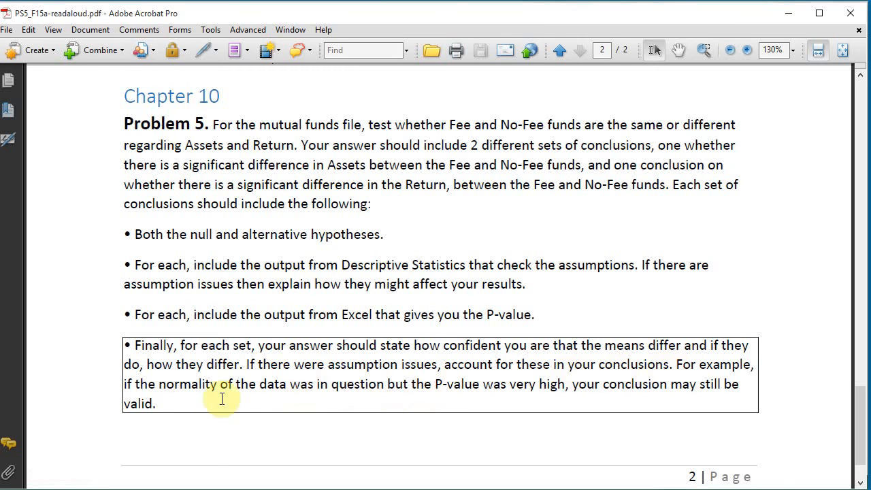
{"action": "mouse_move", "coordinate": [570, 388]}
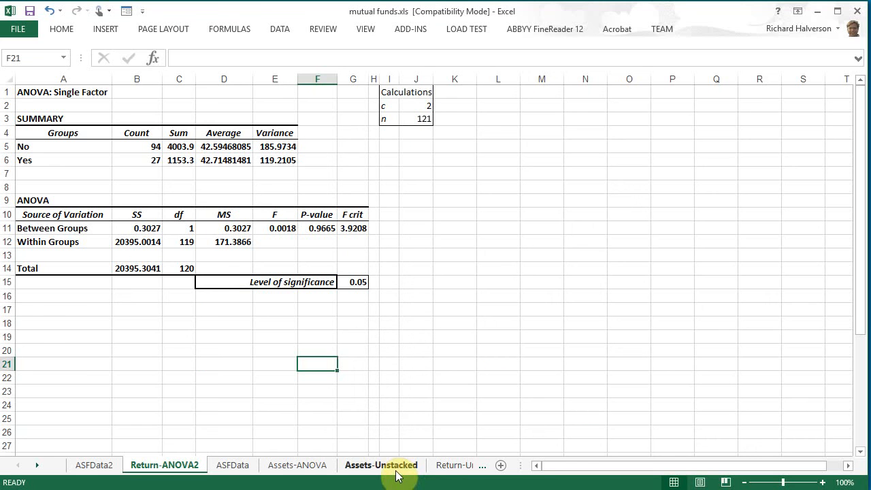
- Review the Return-Unstacked, Data and Assets-Unstacked sheets in turn without editing
{"action": "left_click", "coordinate": [297, 465]}
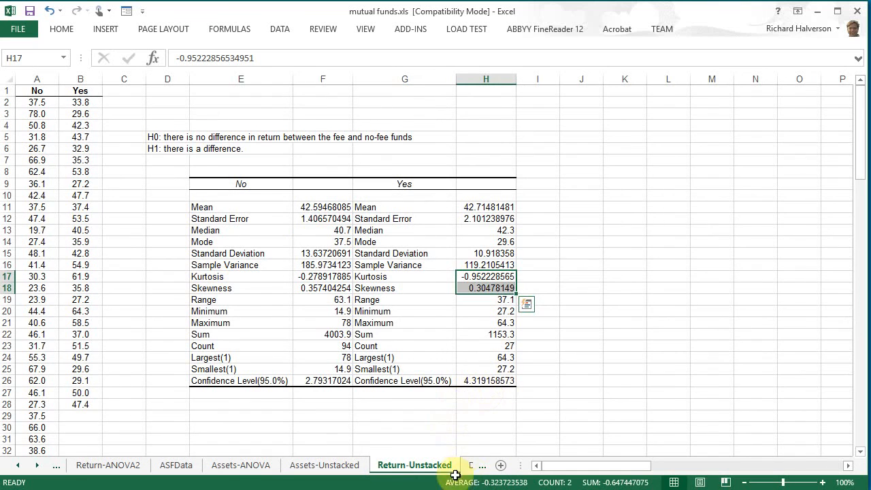
{"action": "left_click", "coordinate": [394, 464]}
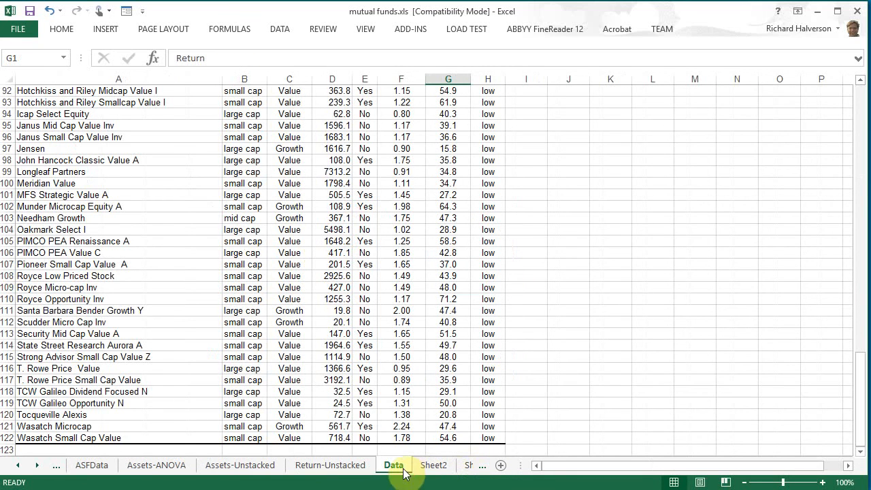
{"action": "left_click", "coordinate": [240, 465]}
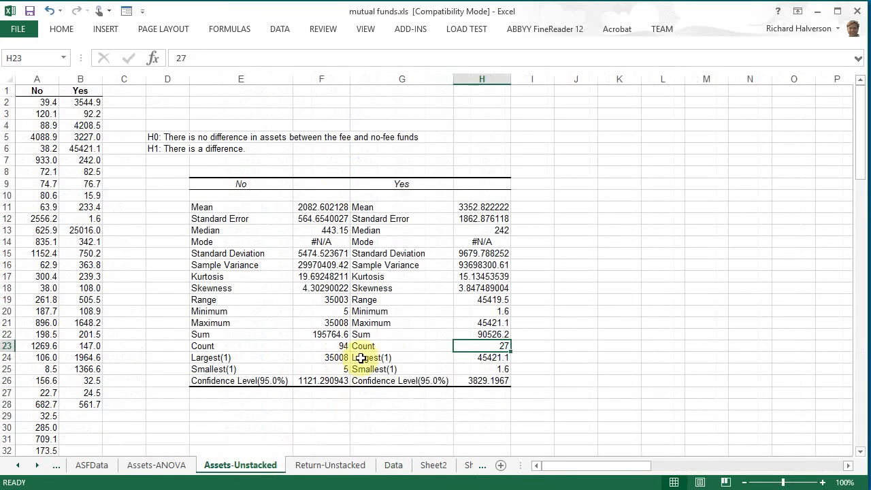